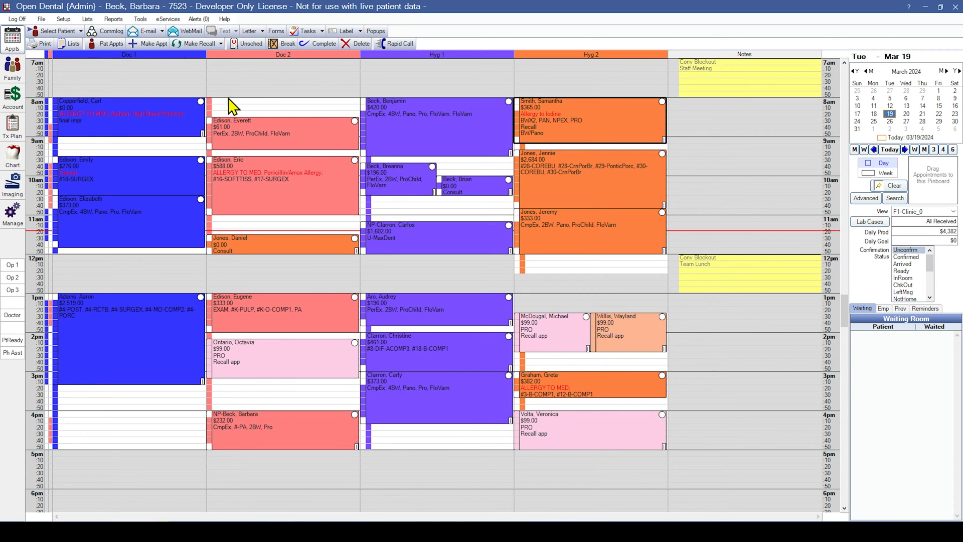
pyautogui.moveTo(11, 67)
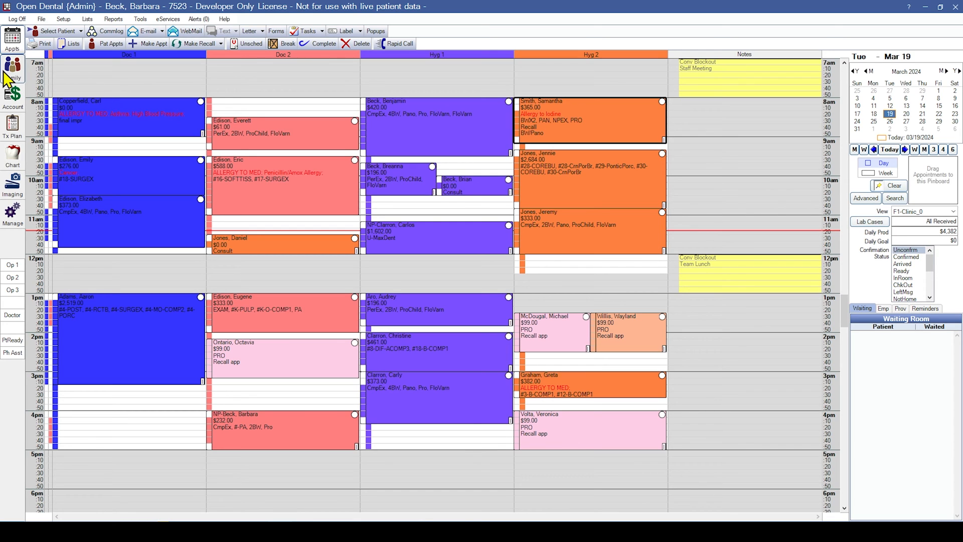
pyautogui.click(12, 69)
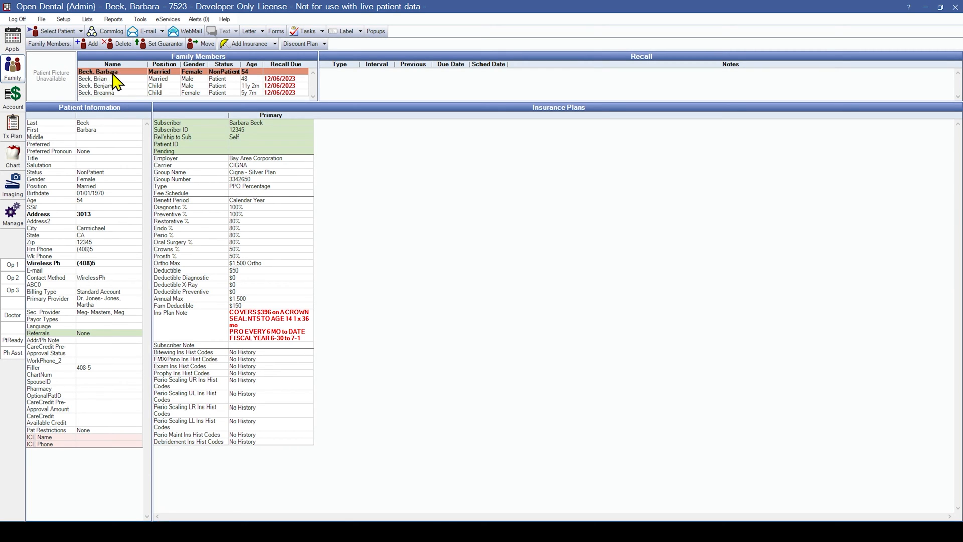
pyautogui.moveTo(129, 80)
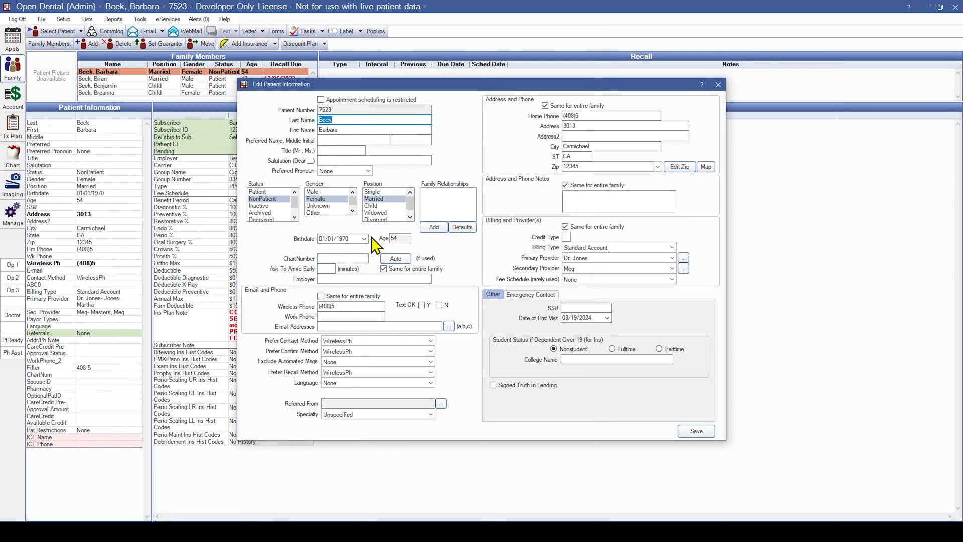
pyautogui.moveTo(522, 150)
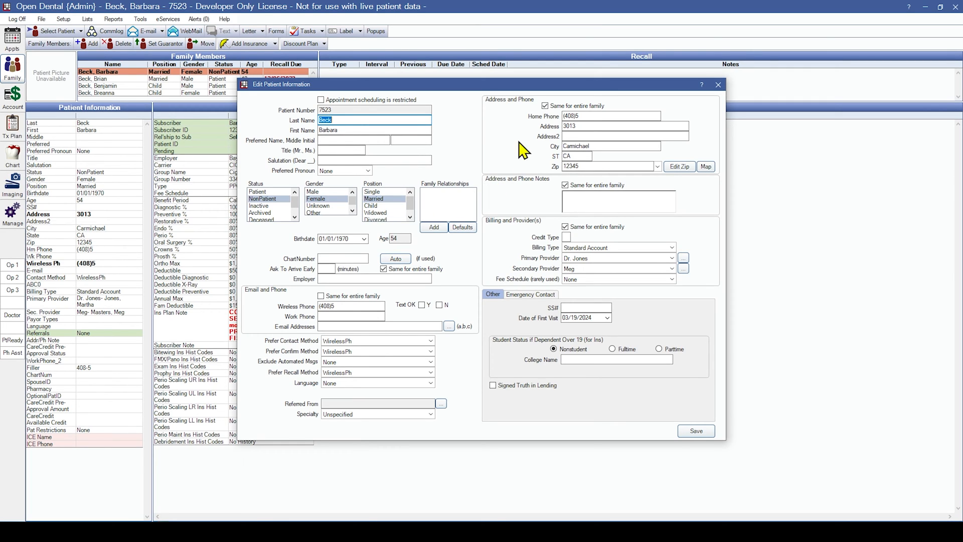
pyautogui.moveTo(527, 180)
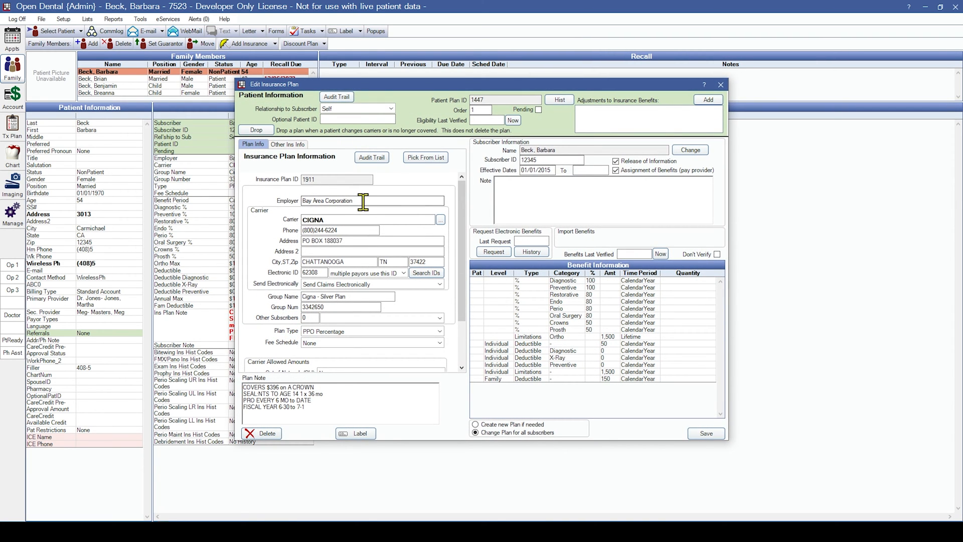
pyautogui.click(374, 201)
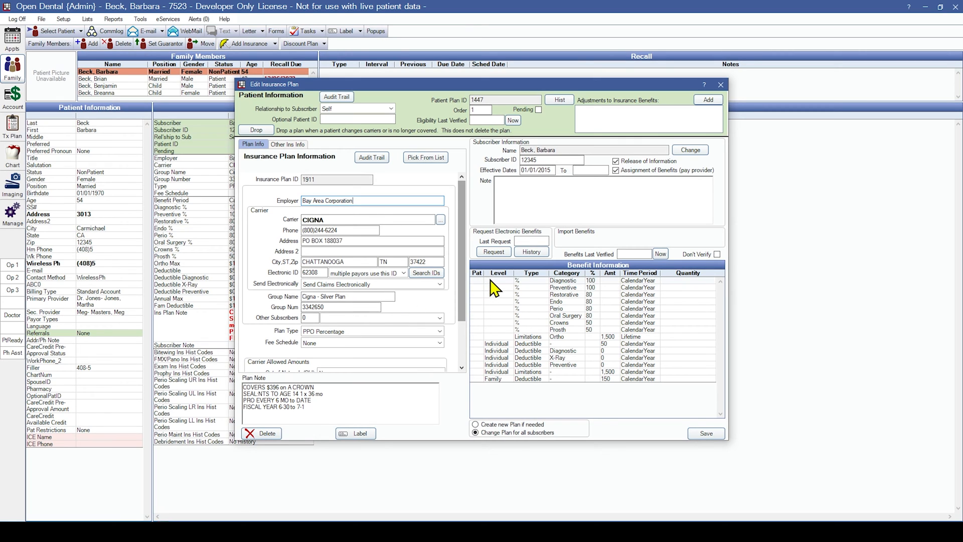
pyautogui.moveTo(495, 385)
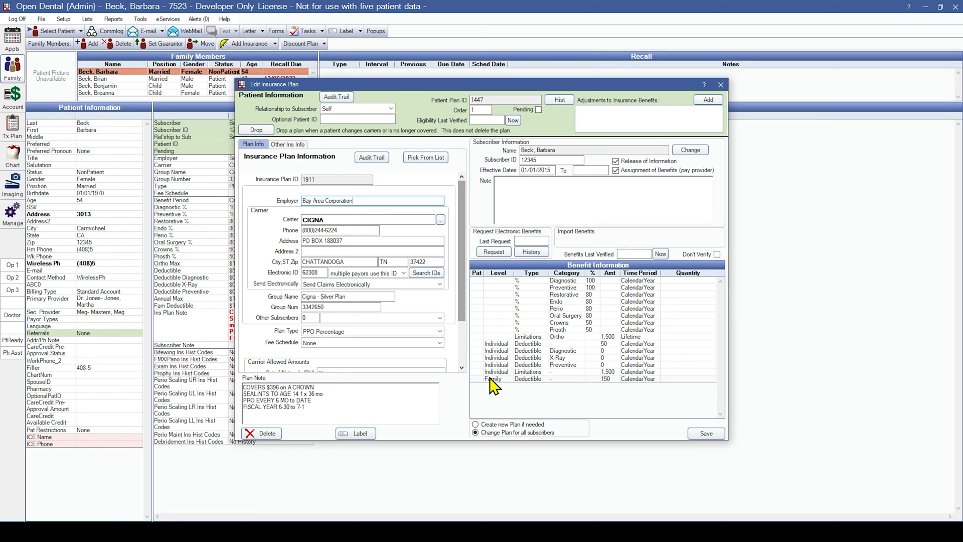
pyautogui.moveTo(473, 394)
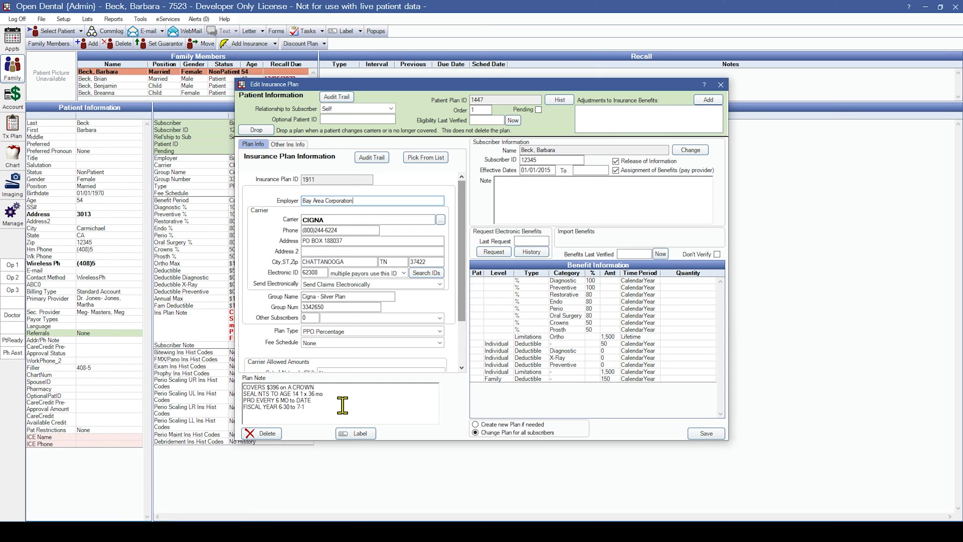
pyautogui.moveTo(477, 329)
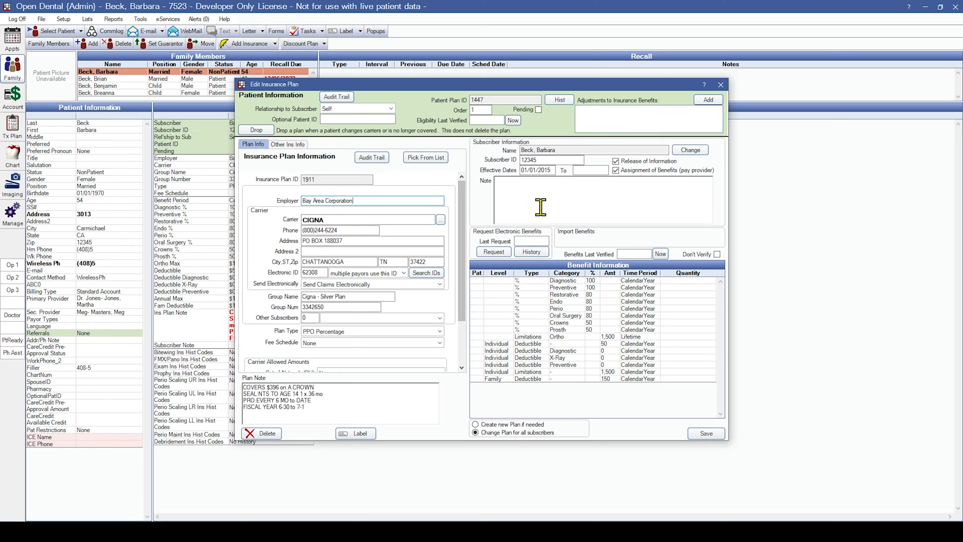
pyautogui.moveTo(615, 295)
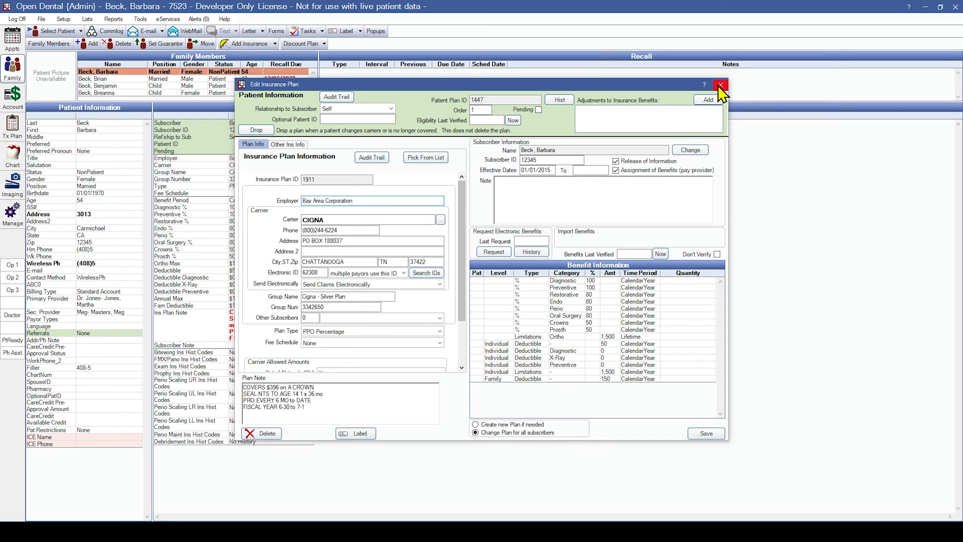
# Close the CIGNA plan unsaved and switch to the Account ledger.
pyautogui.click(720, 84)
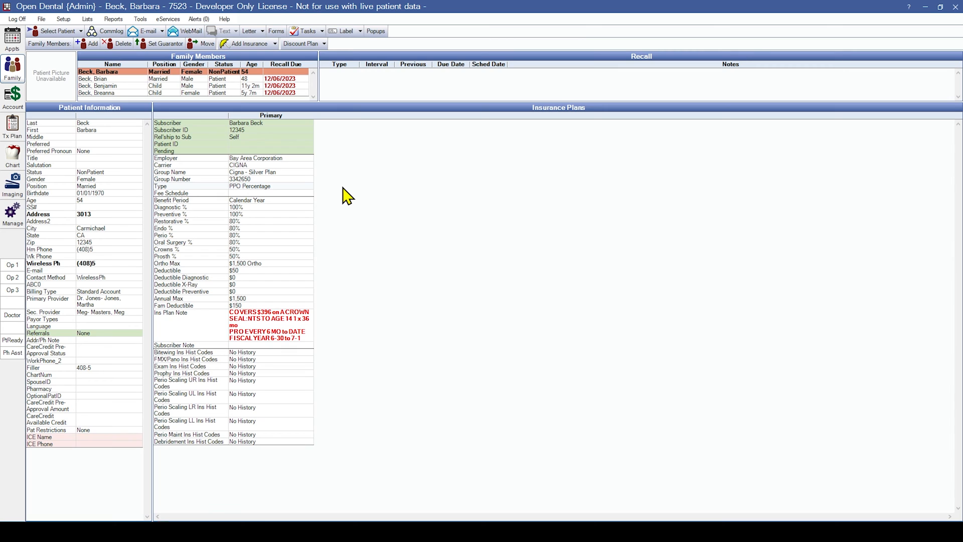
pyautogui.moveTo(37, 114)
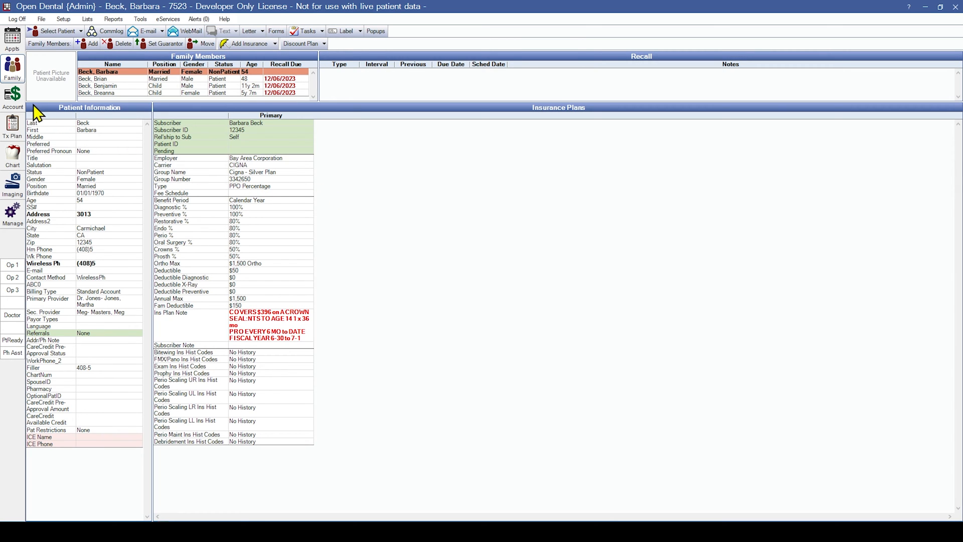
pyautogui.click(12, 98)
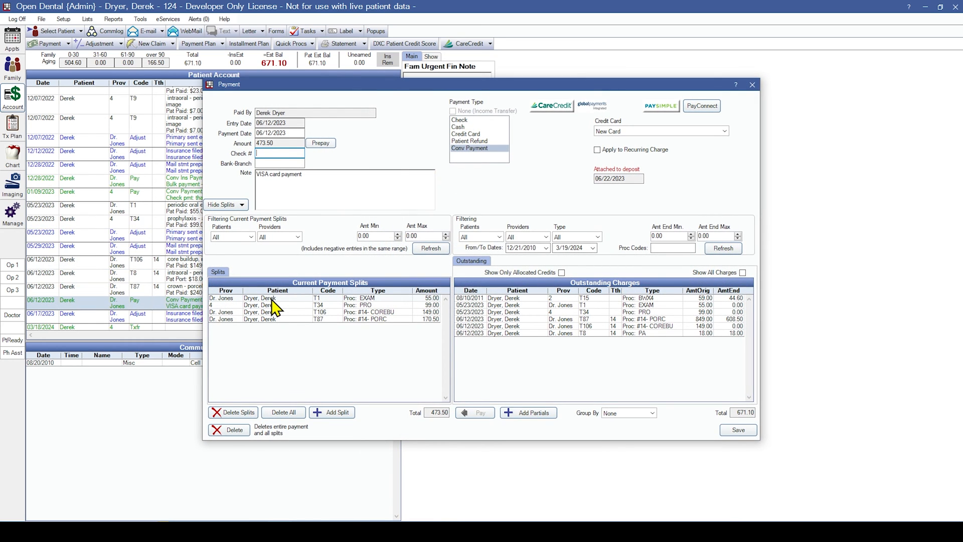
pyautogui.moveTo(755, 106)
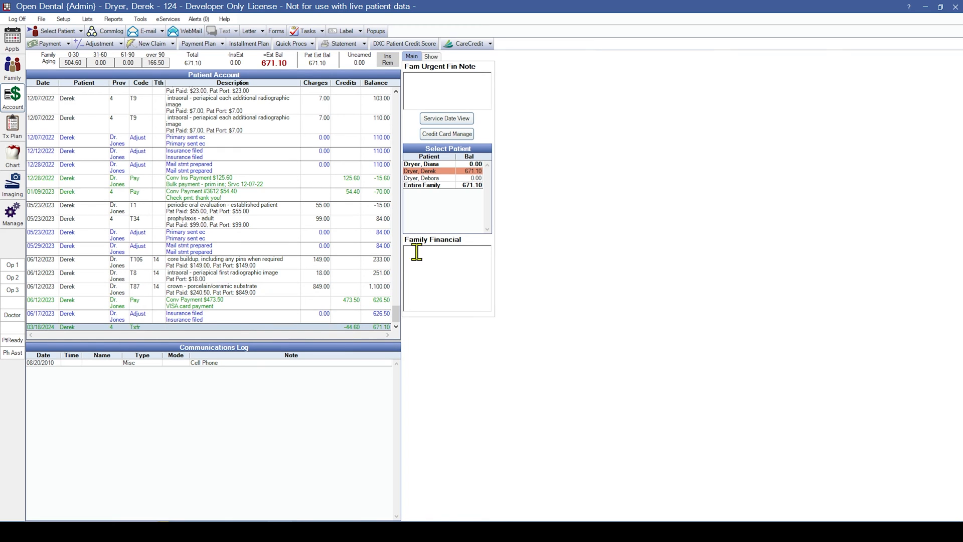
pyautogui.moveTo(503, 159)
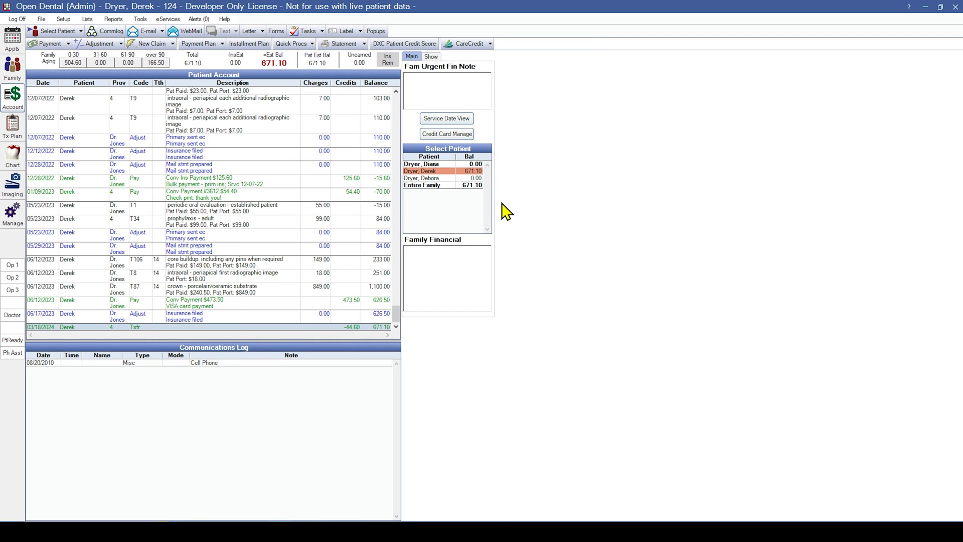
pyautogui.moveTo(450, 188)
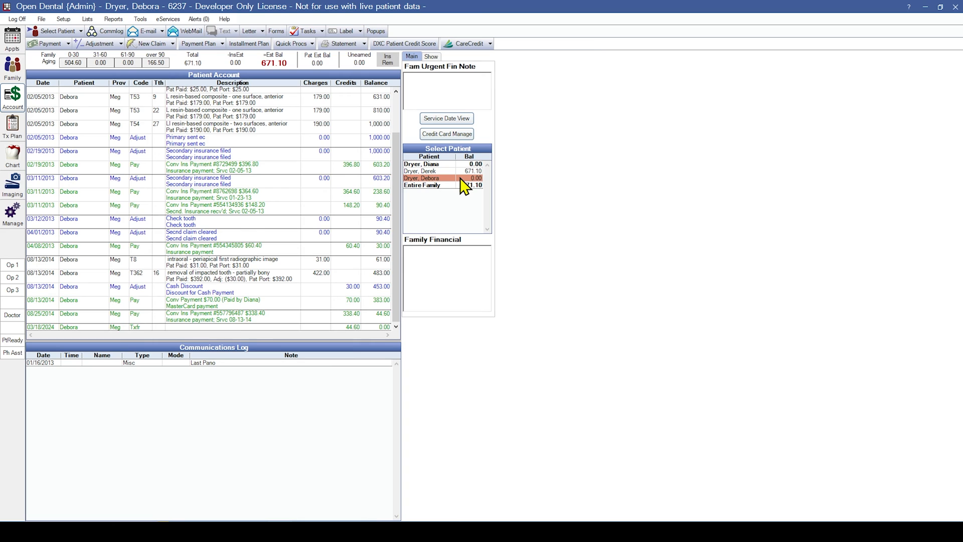
pyautogui.moveTo(447, 193)
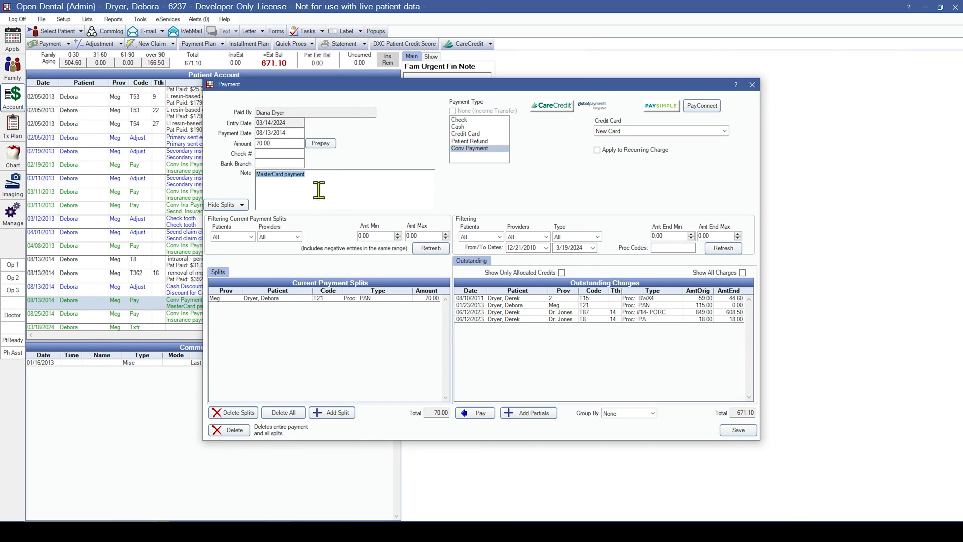
pyautogui.moveTo(738, 429)
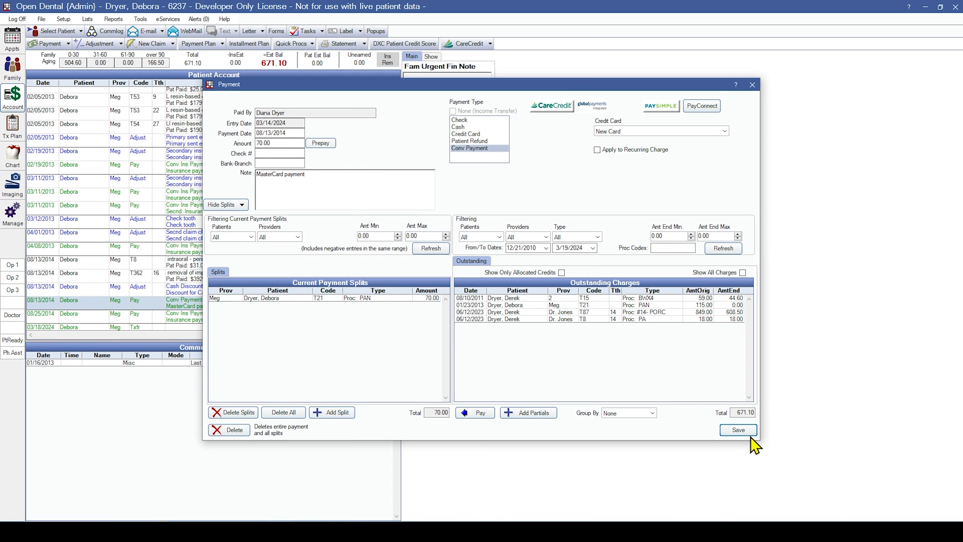
pyautogui.click(738, 430)
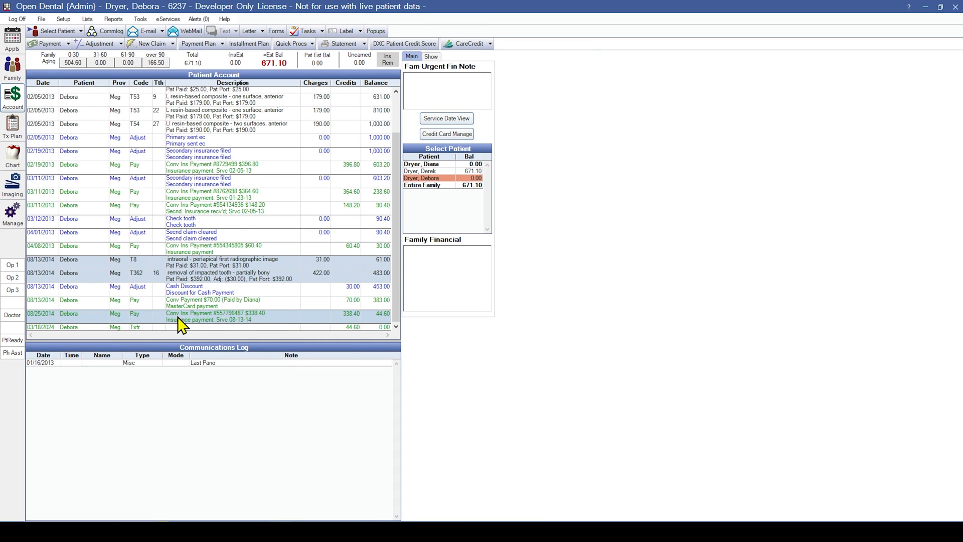
pyautogui.moveTo(209, 325)
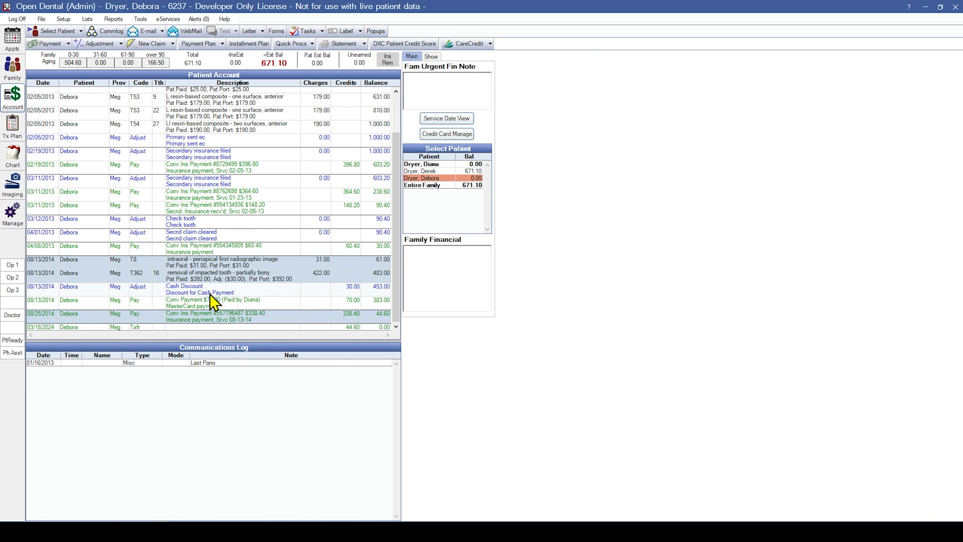
pyautogui.click(185, 289)
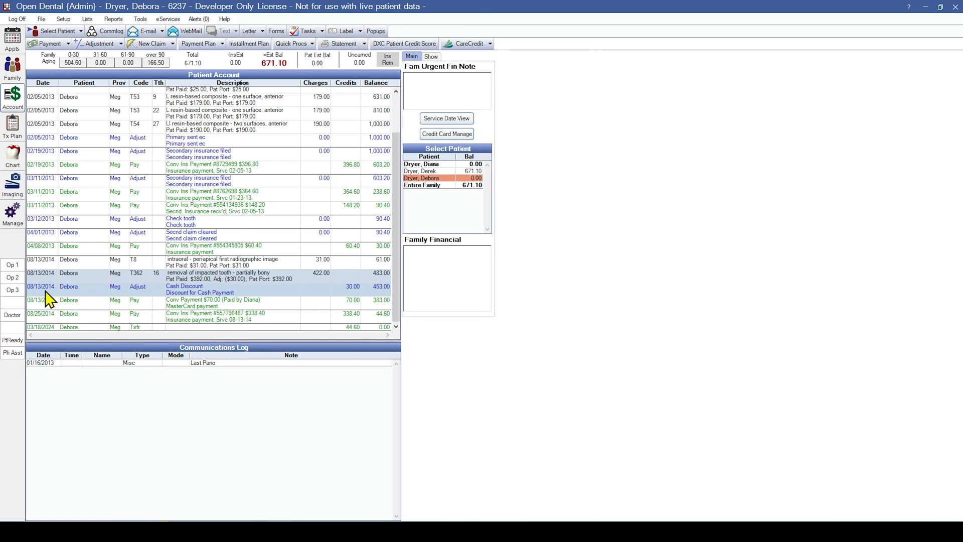
pyautogui.moveTo(283, 297)
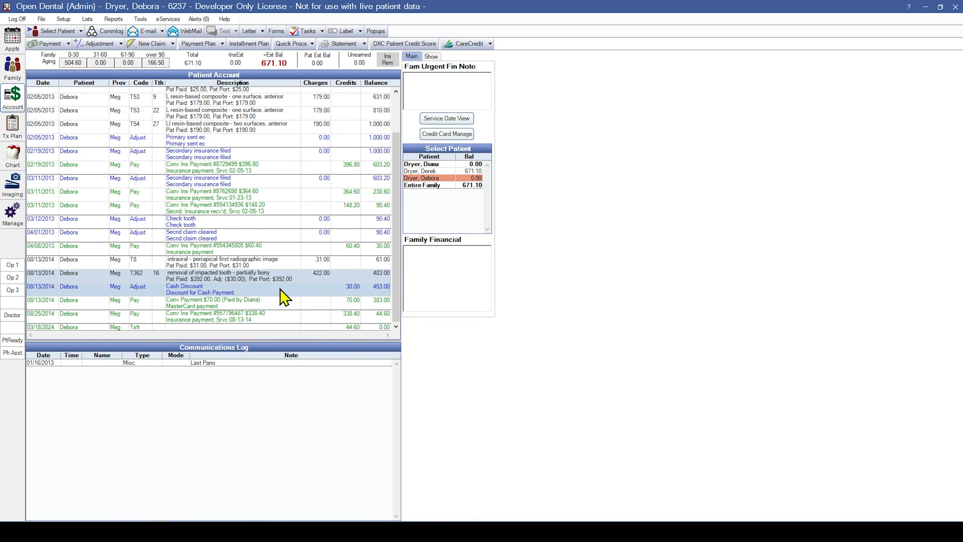
pyautogui.moveTo(354, 299)
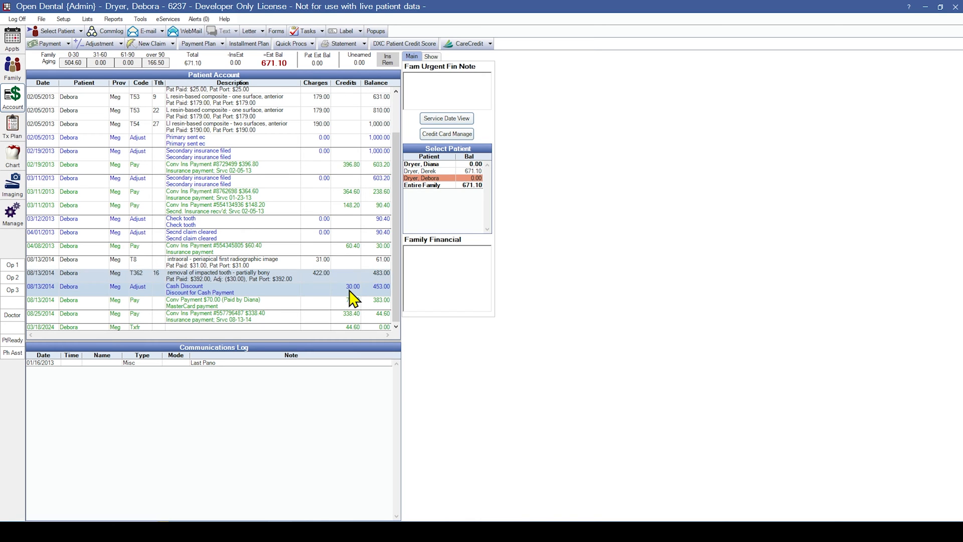
pyautogui.doubleClick(184, 286)
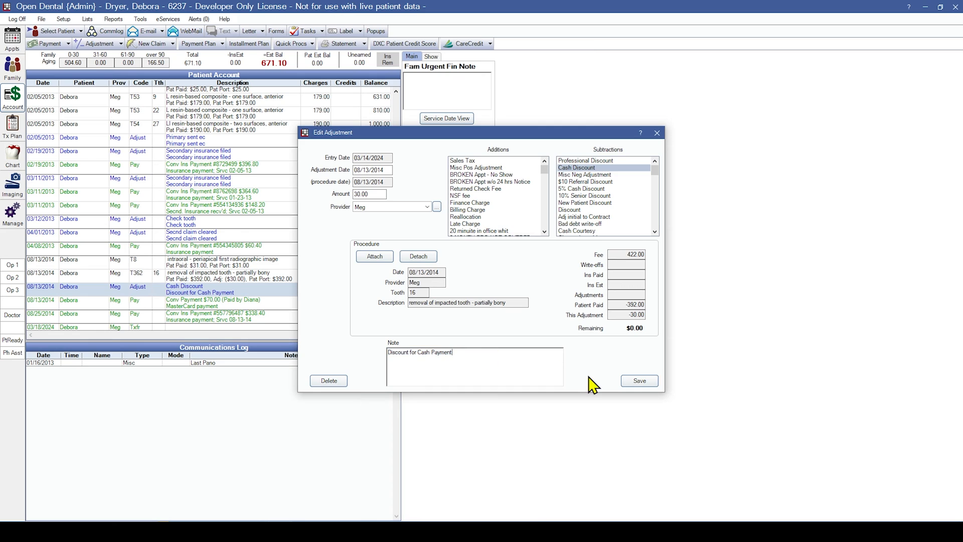
pyautogui.click(639, 381)
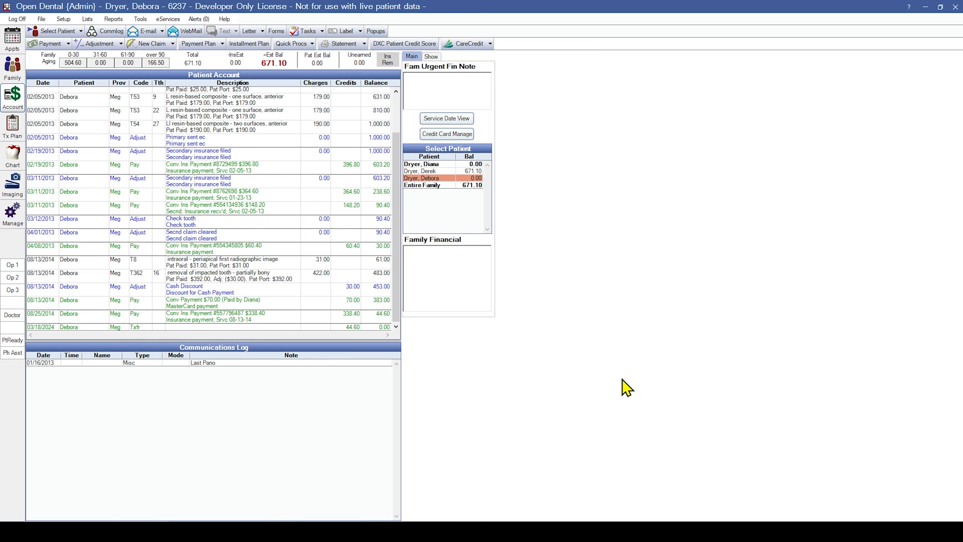
pyautogui.moveTo(66, 270)
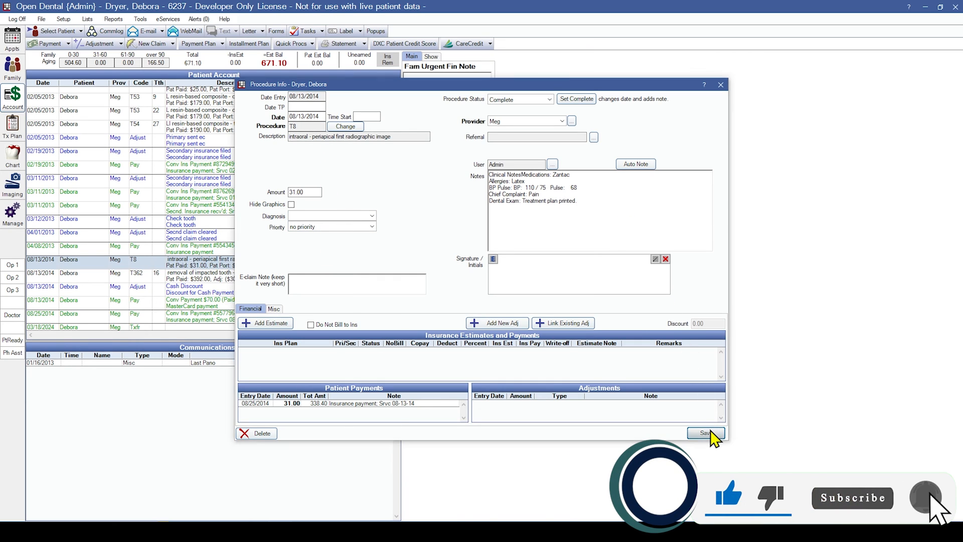
# Close the periapical radiograph procedure details after reviewing its notes.
pyautogui.click(706, 433)
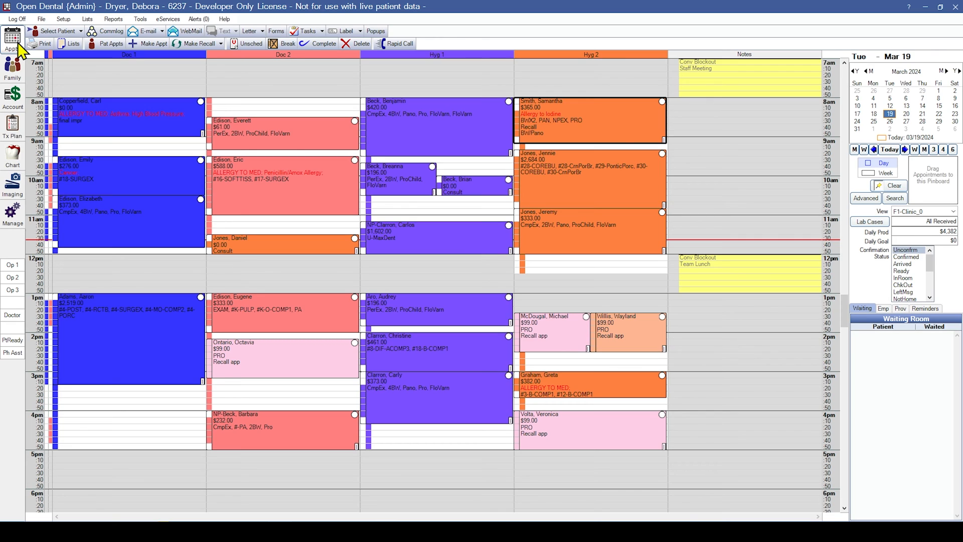
pyautogui.moveTo(631, 102)
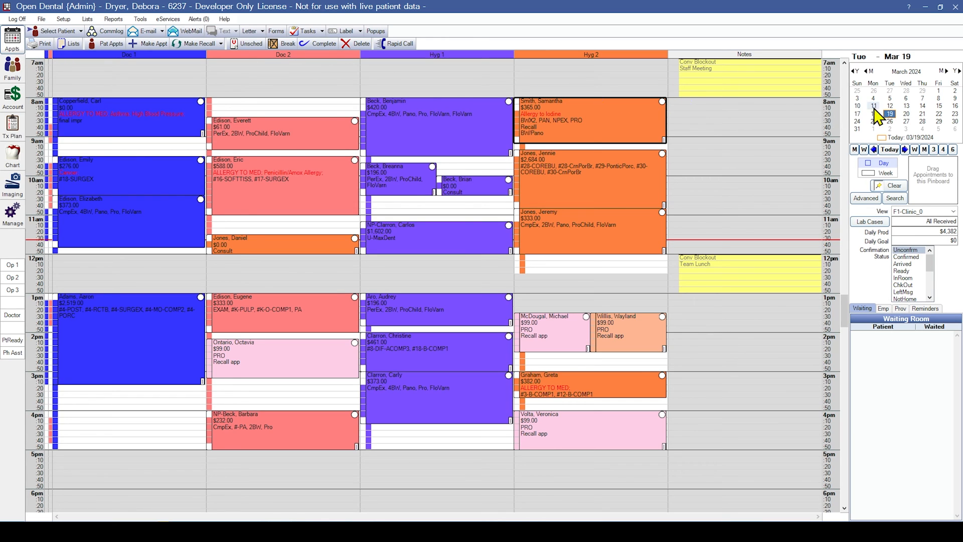
# View the March 25, 2024 schedule, then return to today's March 19 appointments.
pyautogui.click(872, 122)
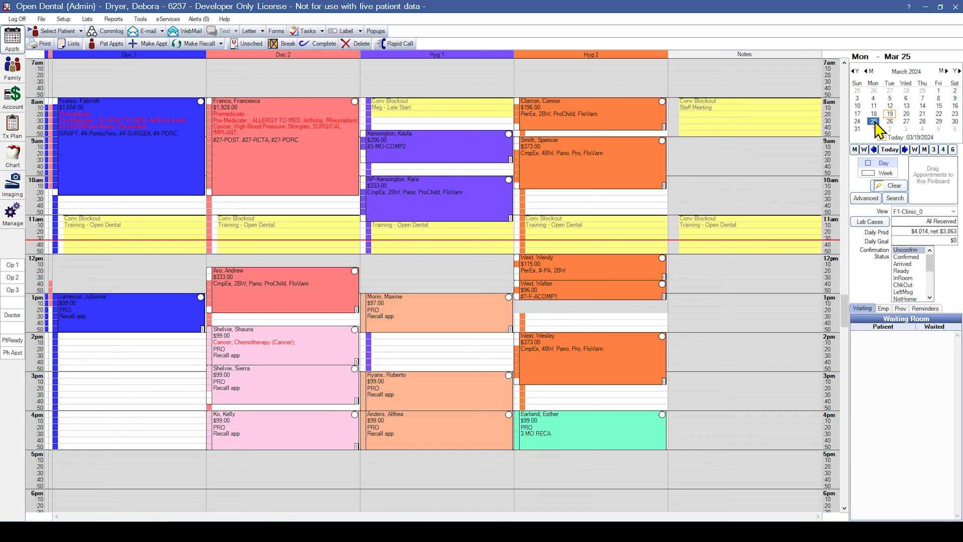
pyautogui.click(873, 121)
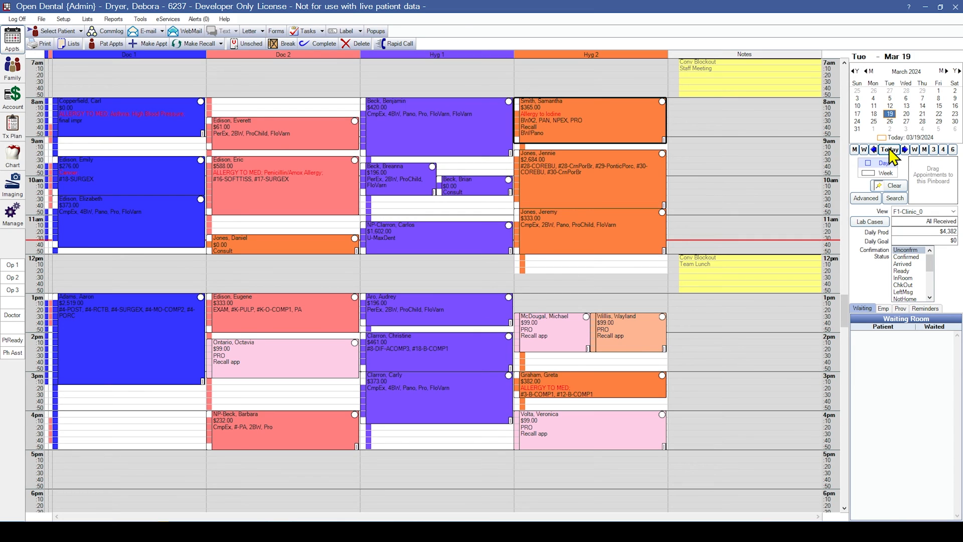
pyautogui.moveTo(723, 130)
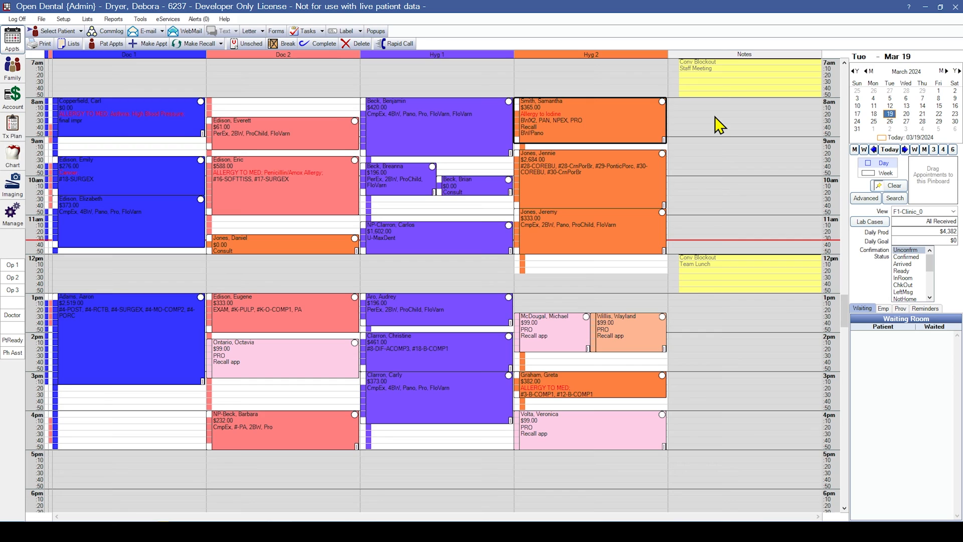
pyautogui.moveTo(678, 115)
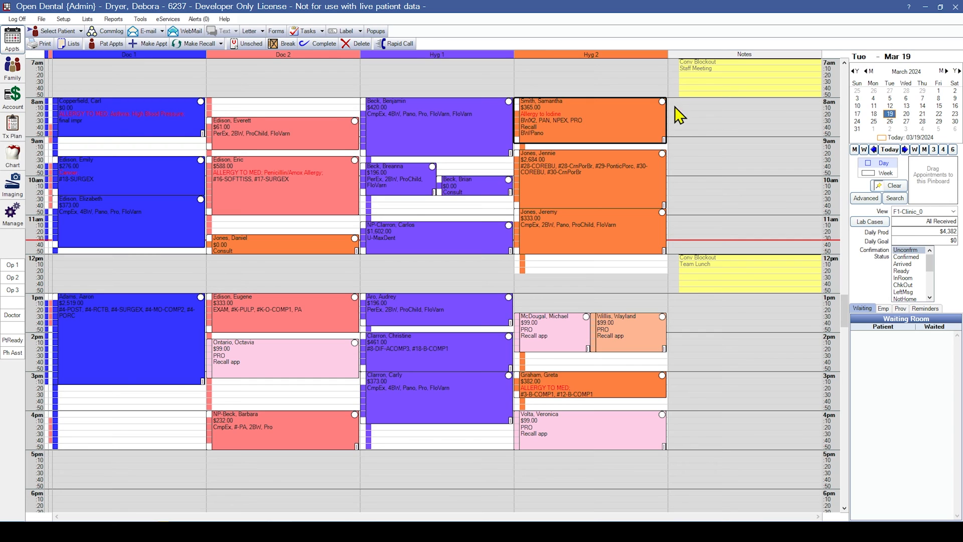
pyautogui.moveTo(628, 62)
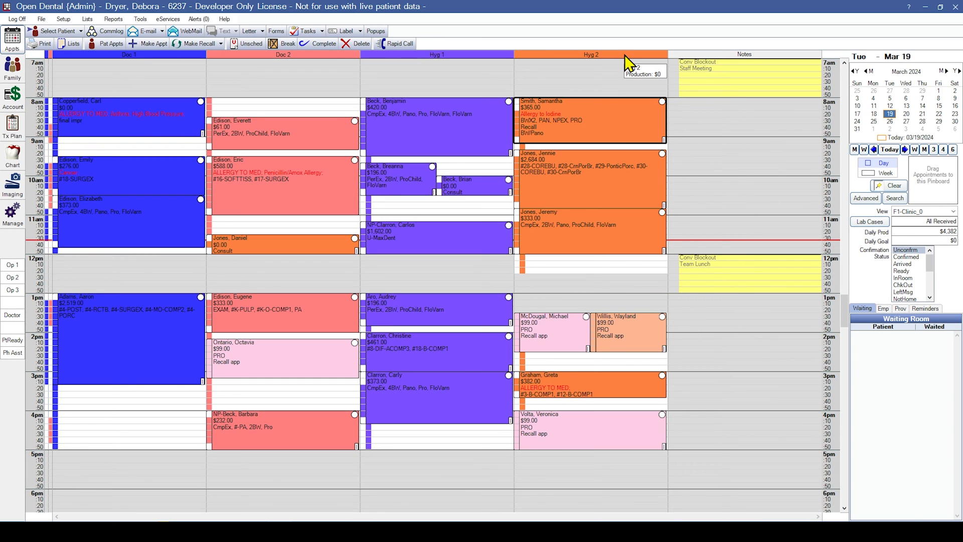
pyautogui.moveTo(625, 83)
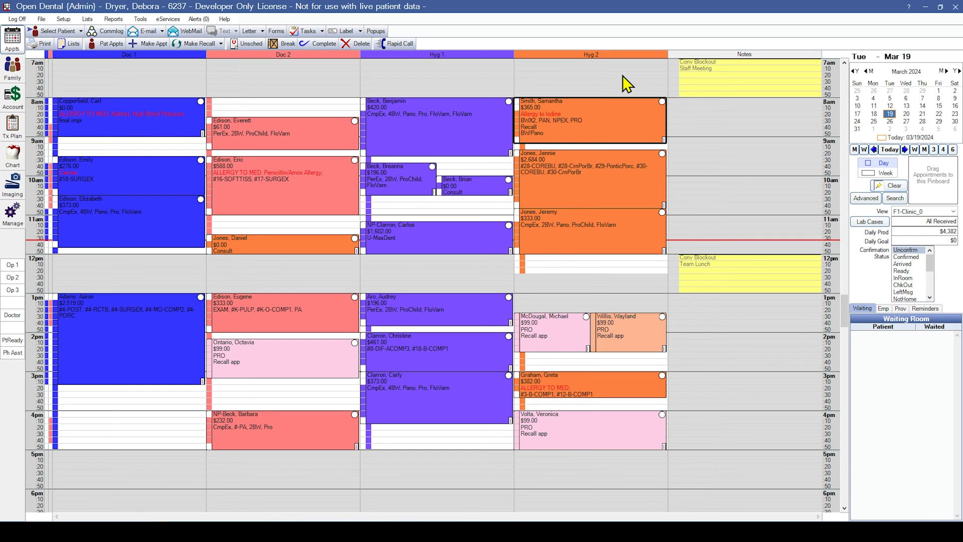
pyautogui.click(622, 118)
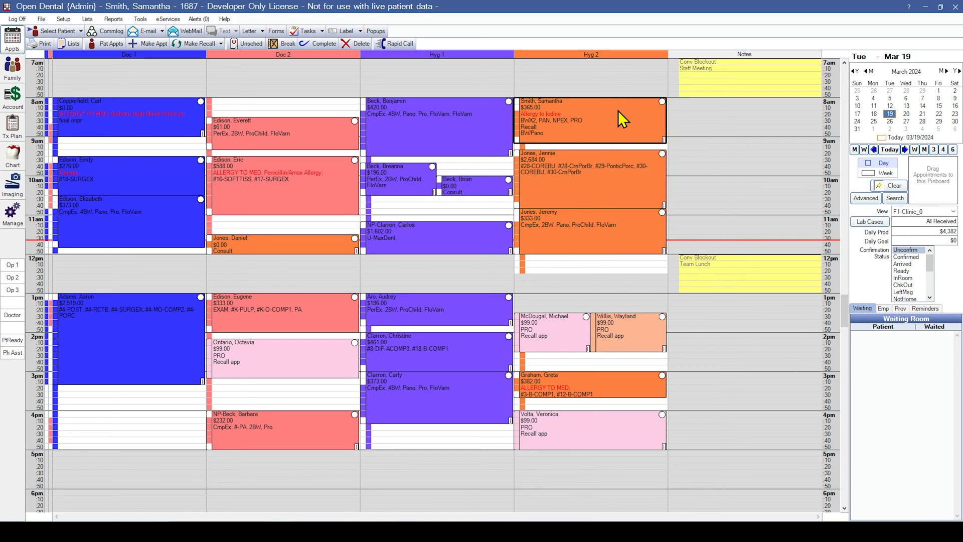
pyautogui.doubleClick(590, 119)
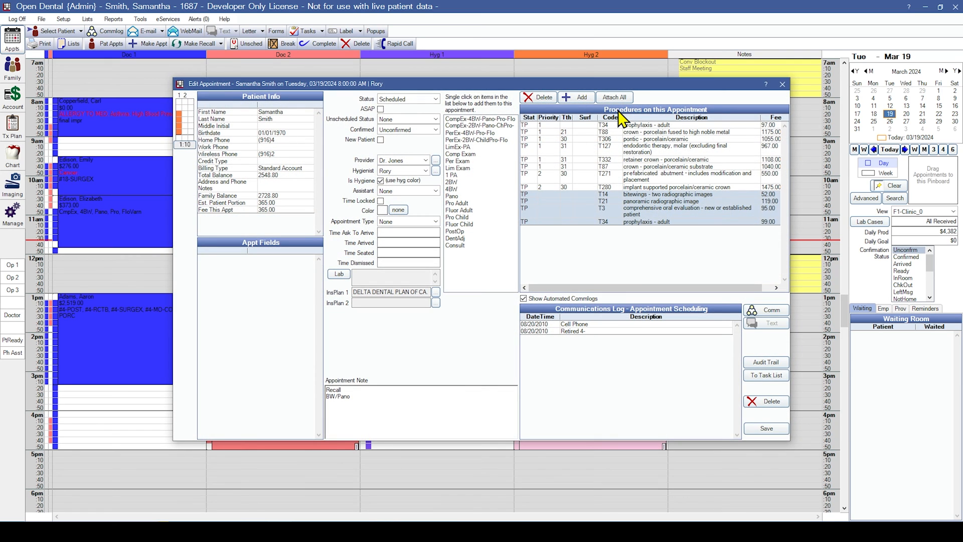
pyautogui.moveTo(661, 119)
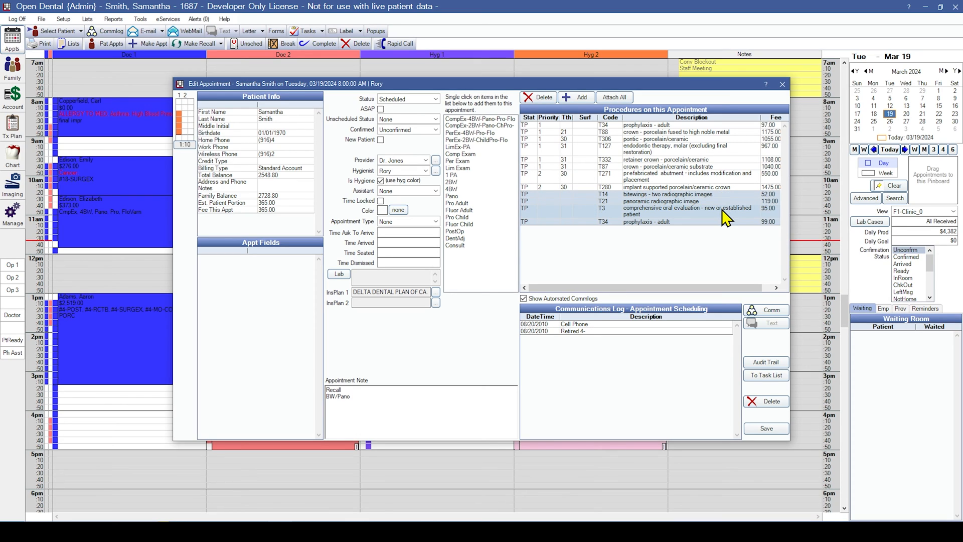
pyautogui.moveTo(726, 223)
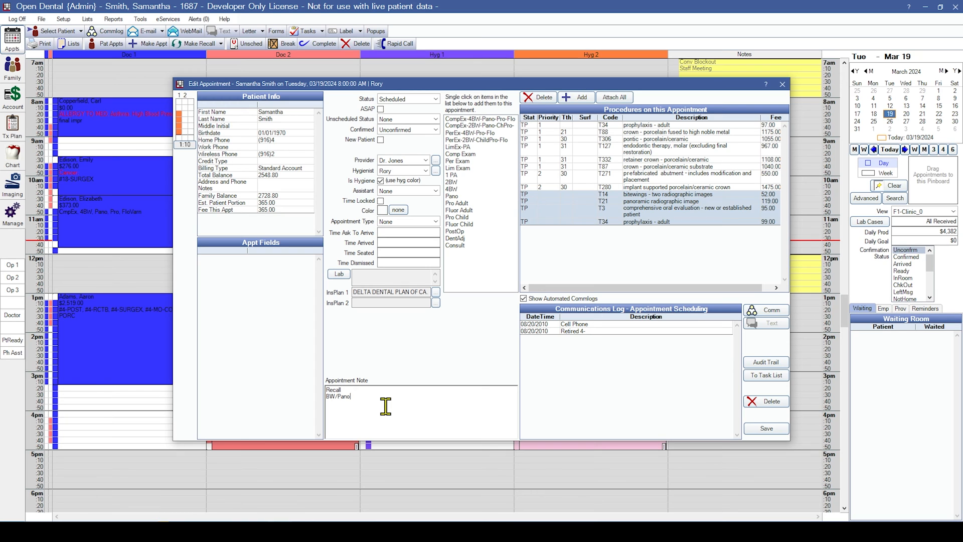
pyautogui.click(765, 429)
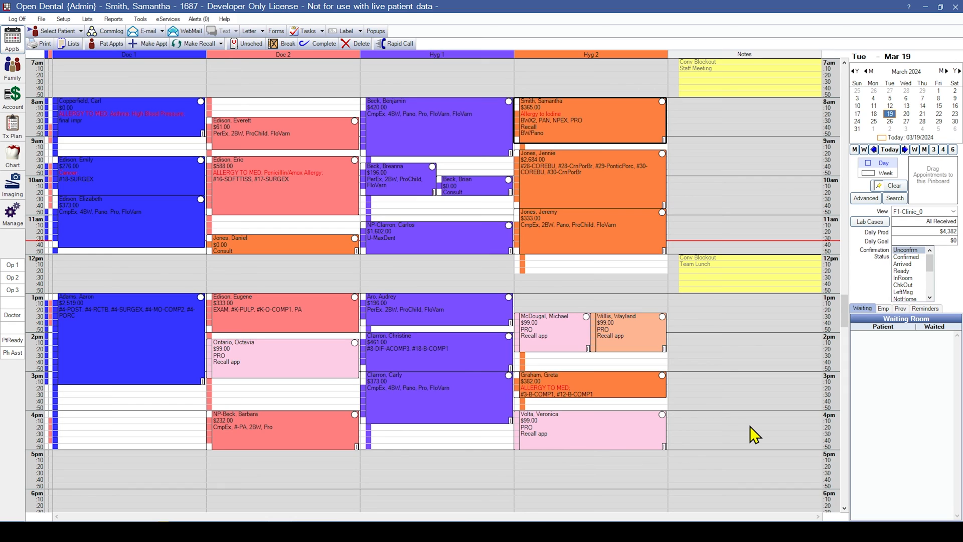
pyautogui.moveTo(762, 286)
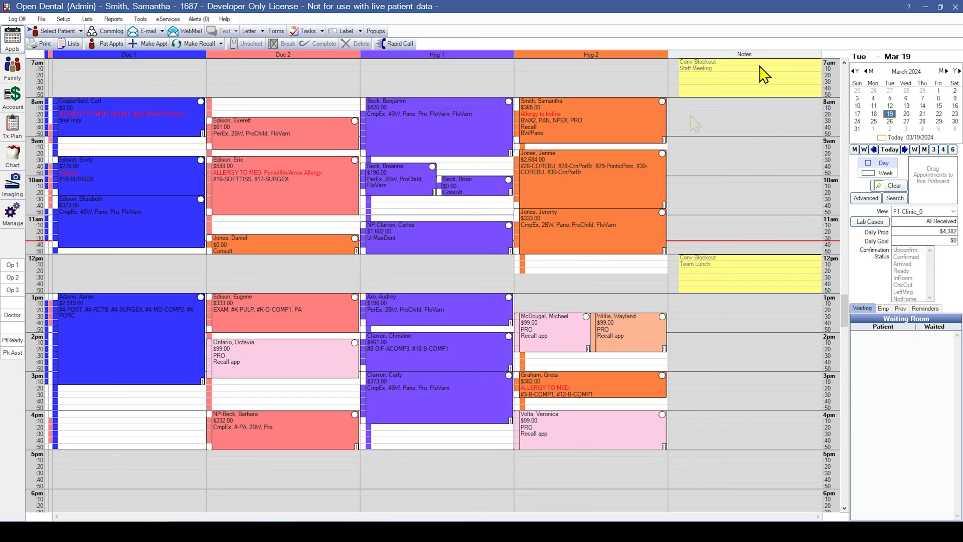
pyautogui.click(590, 119)
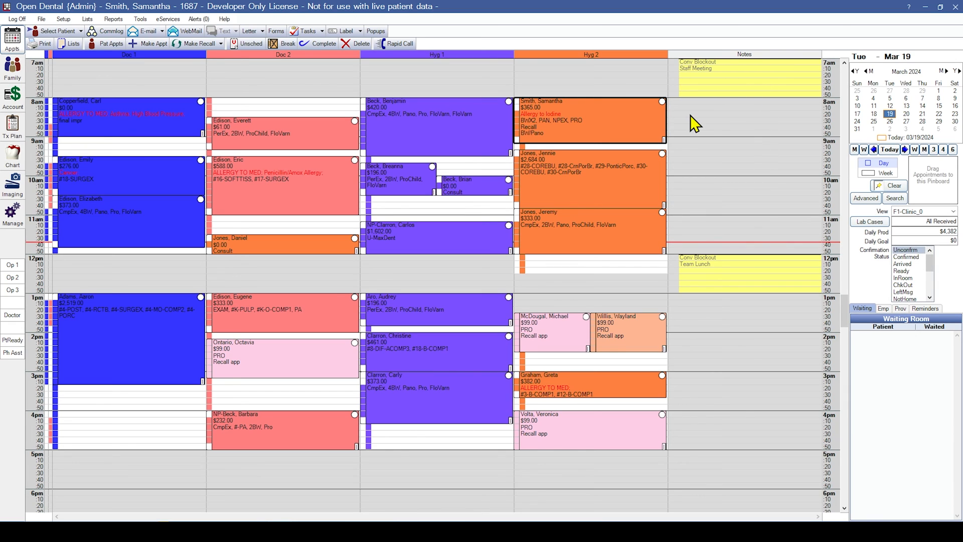
pyautogui.moveTo(605, 142)
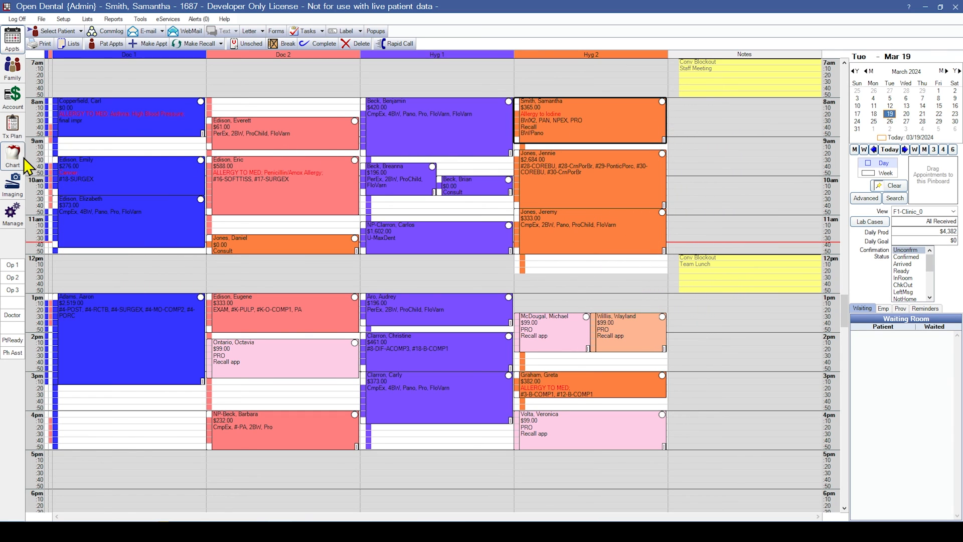
pyautogui.click(12, 156)
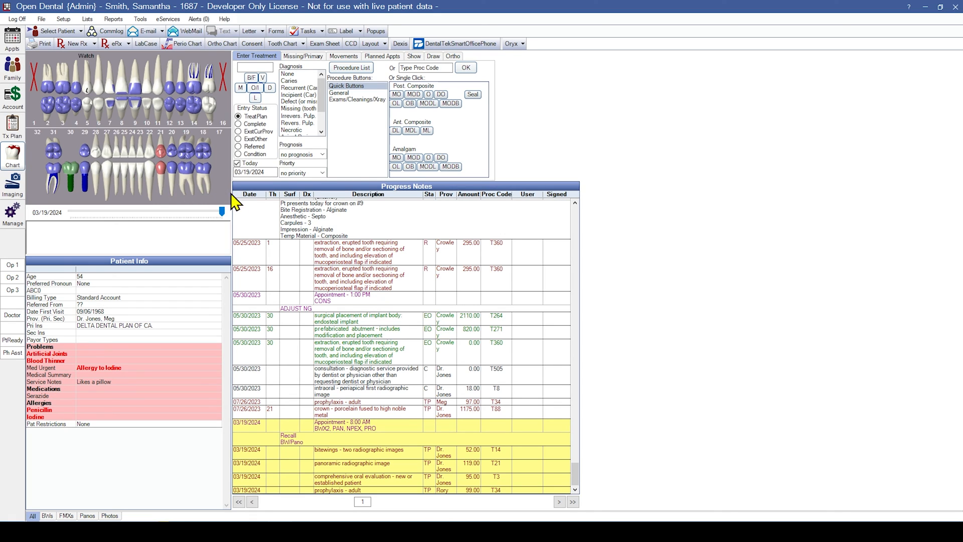
pyautogui.moveTo(504, 240)
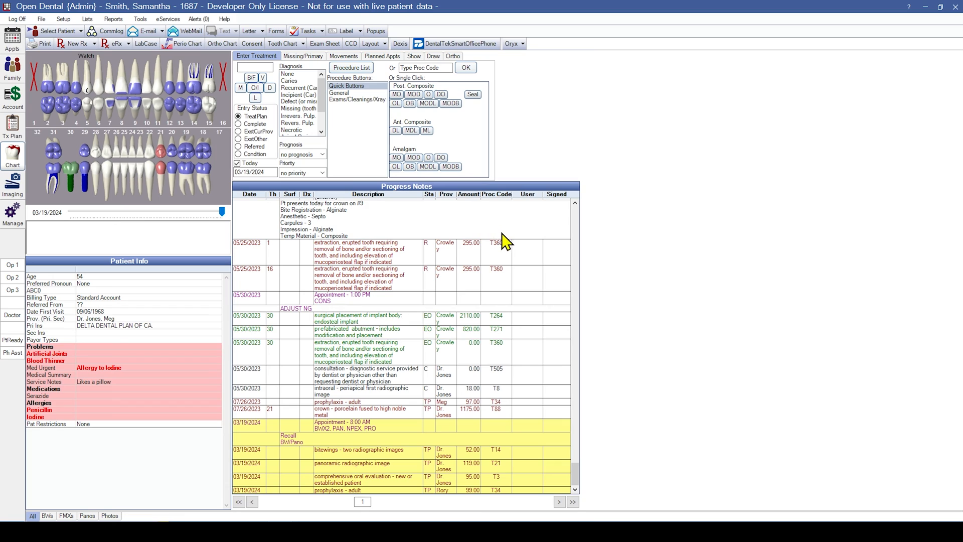
pyautogui.moveTo(511, 278)
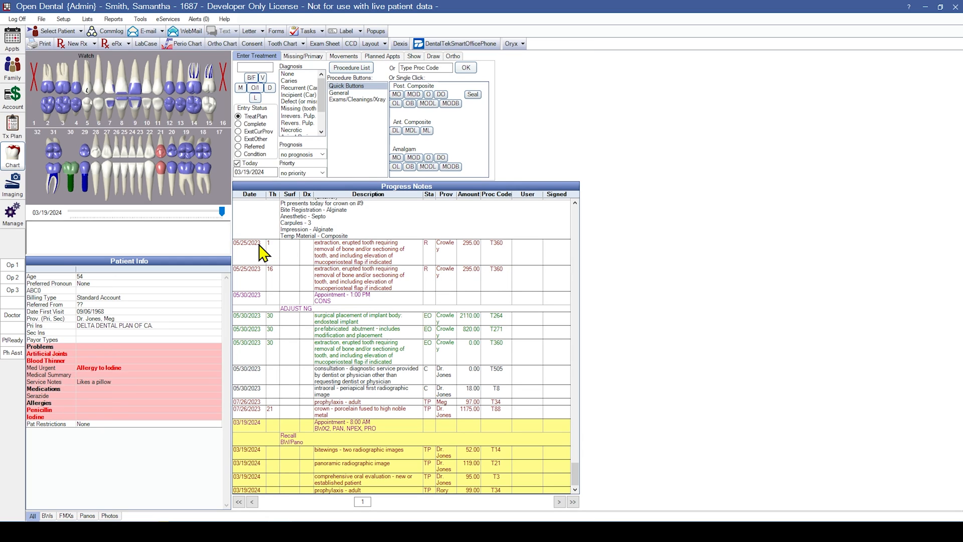
pyautogui.moveTo(265, 280)
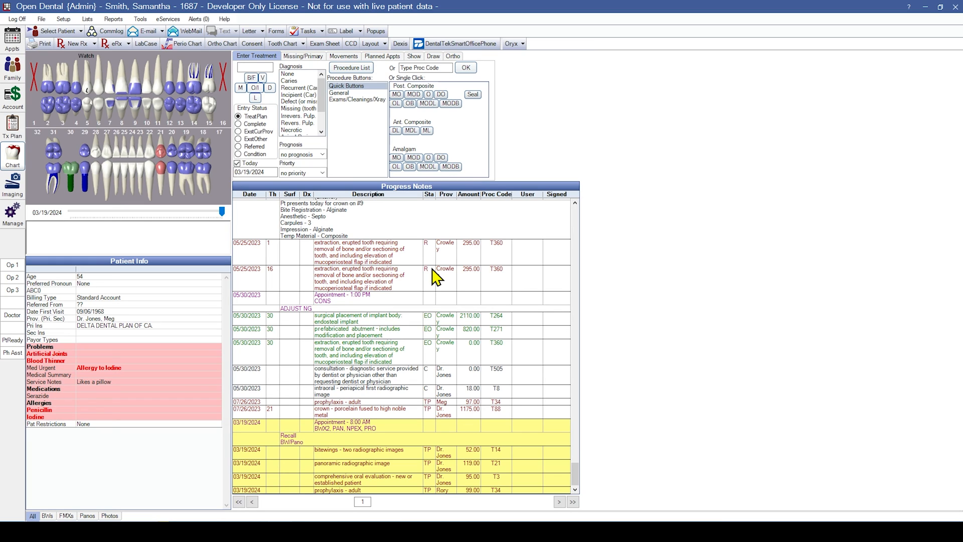
pyautogui.moveTo(484, 297)
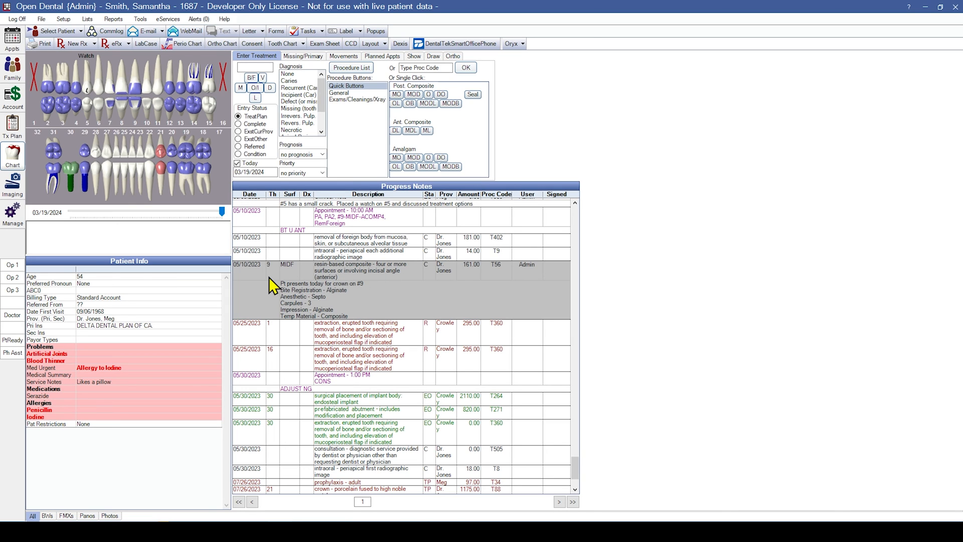
pyautogui.moveTo(383, 302)
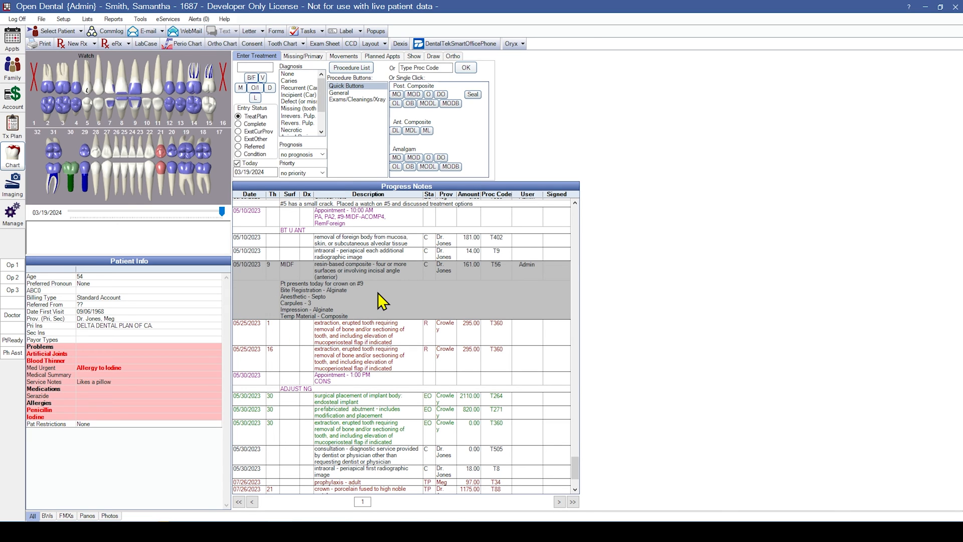
pyautogui.doubleClick(367, 270)
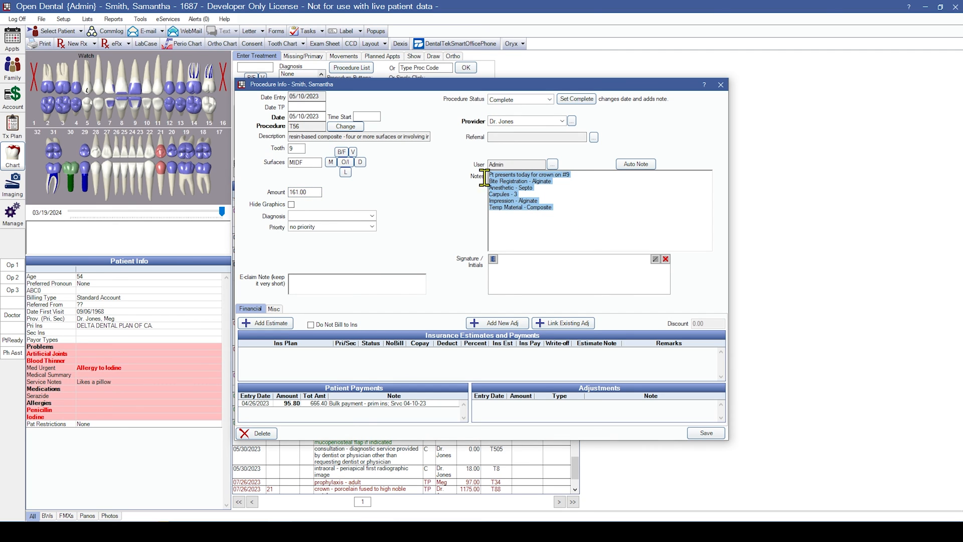
pyautogui.click(705, 433)
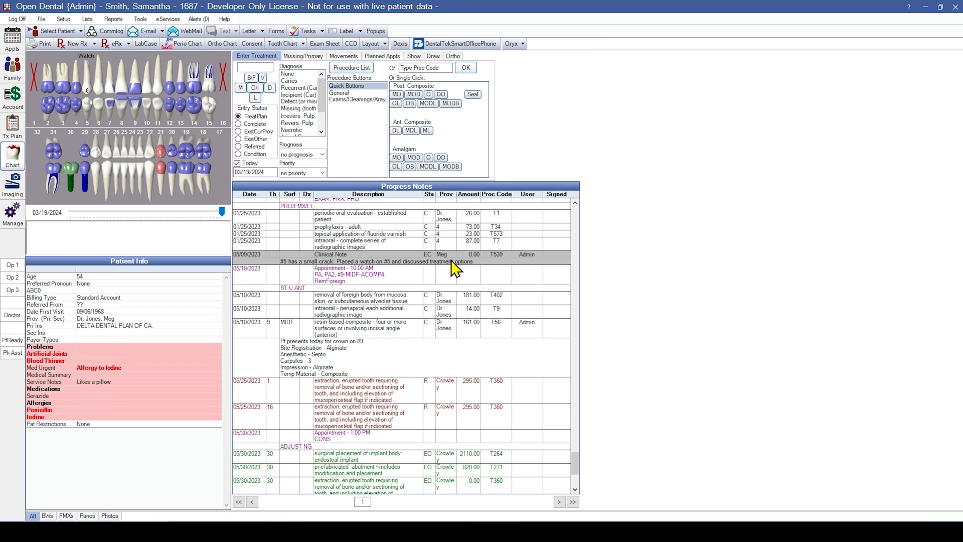
pyautogui.doubleClick(330, 254)
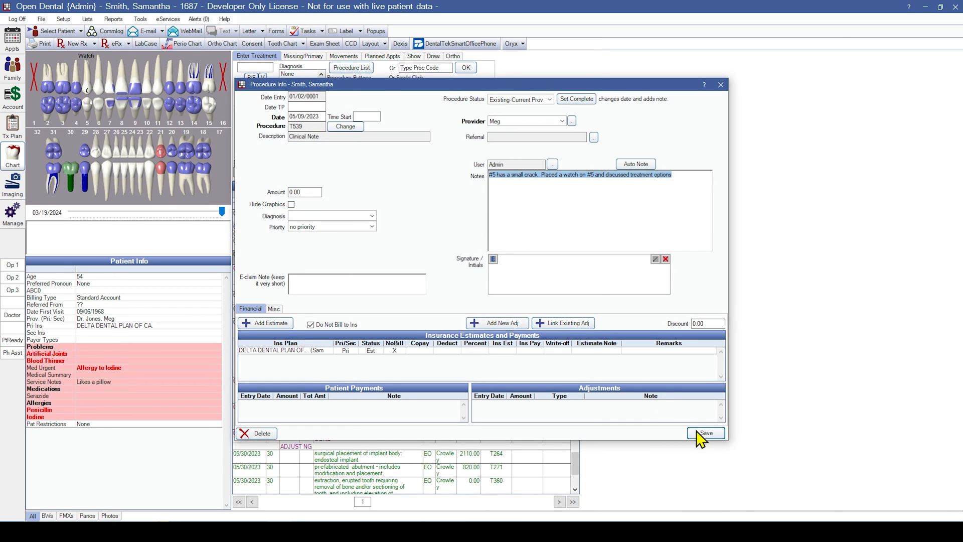
pyautogui.click(705, 433)
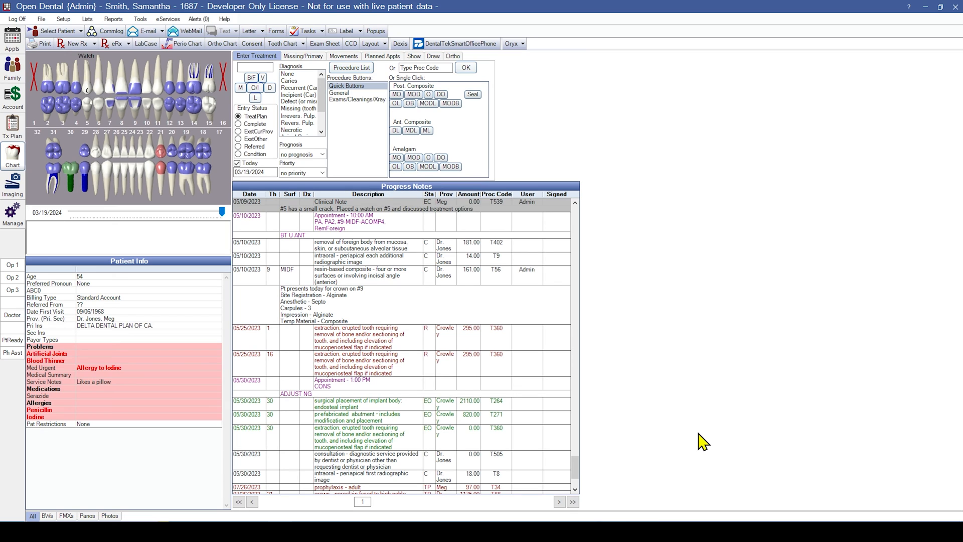
pyautogui.moveTo(649, 436)
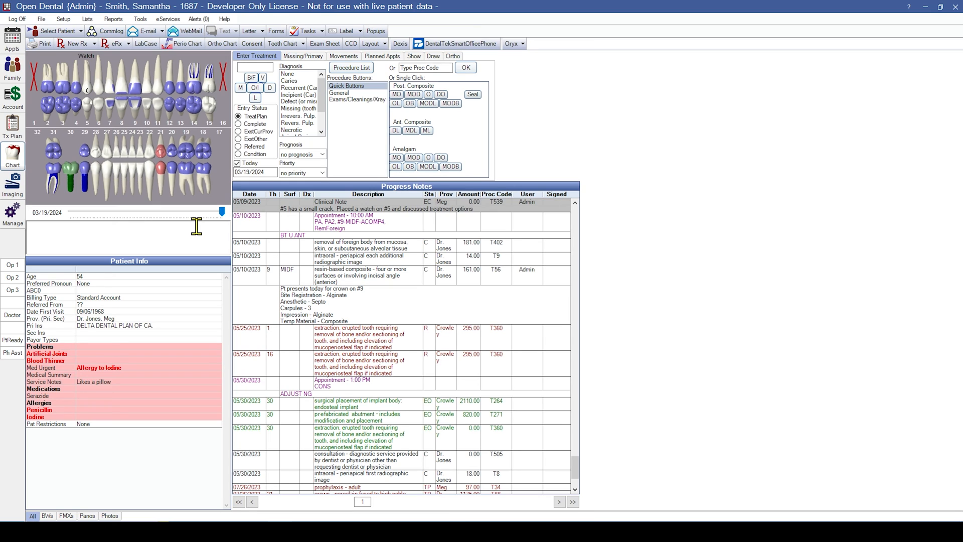
pyautogui.moveTo(198, 224)
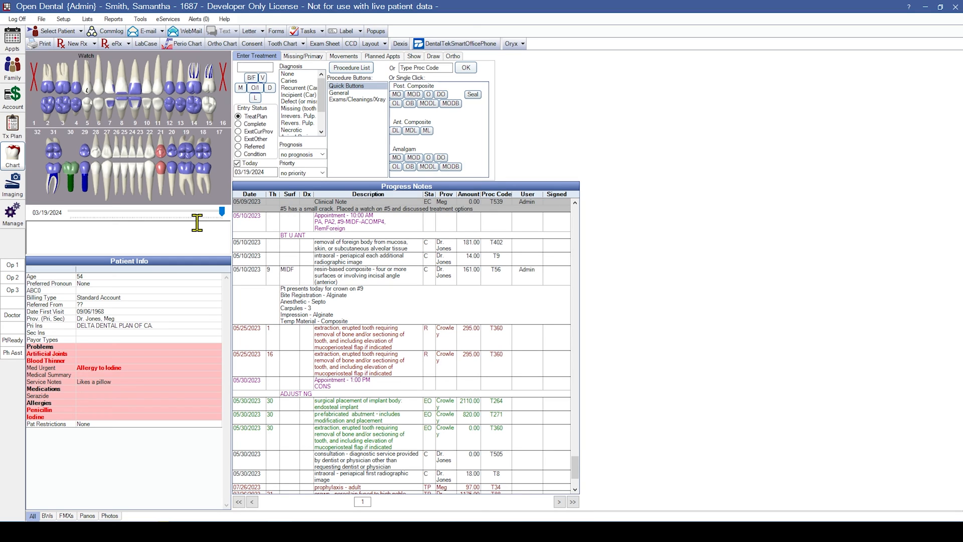
pyautogui.moveTo(202, 226)
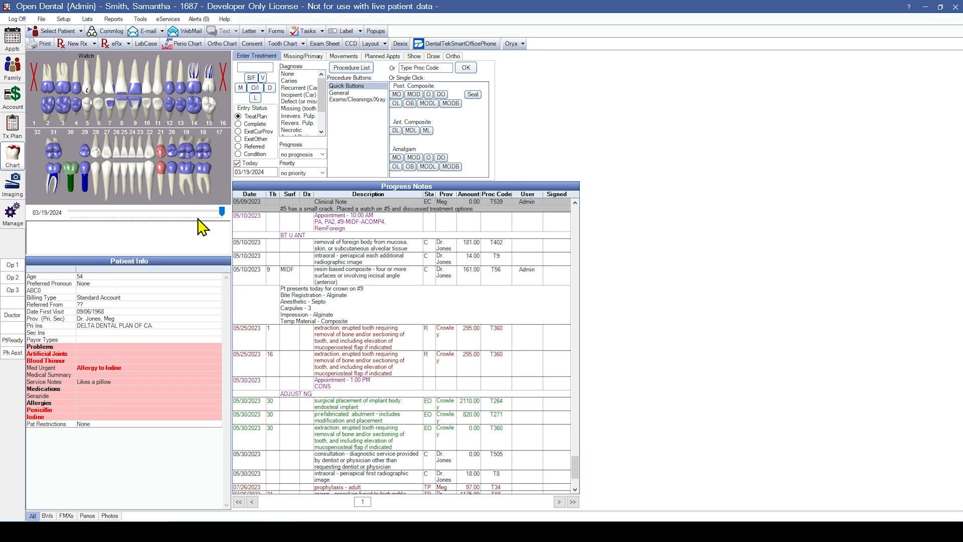
pyautogui.moveTo(220, 202)
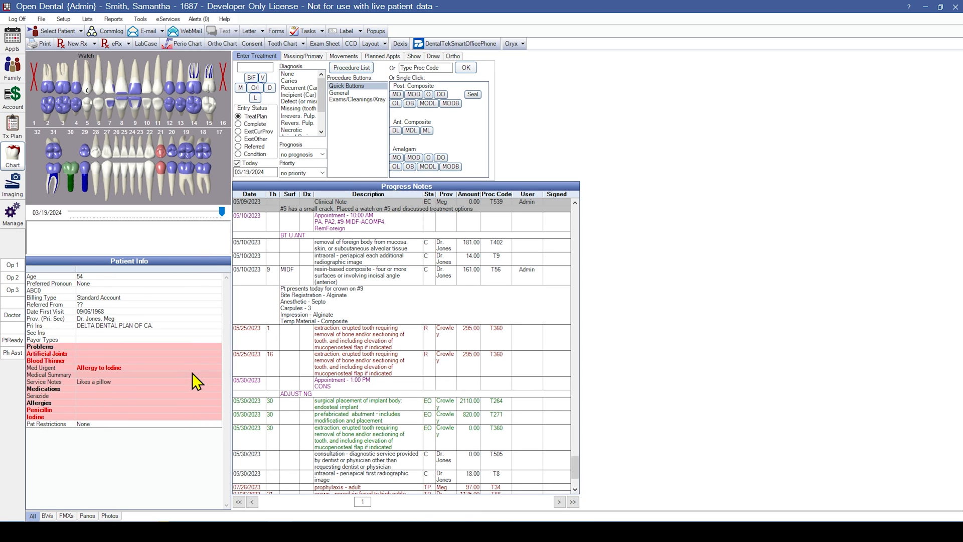
pyautogui.moveTo(196, 369)
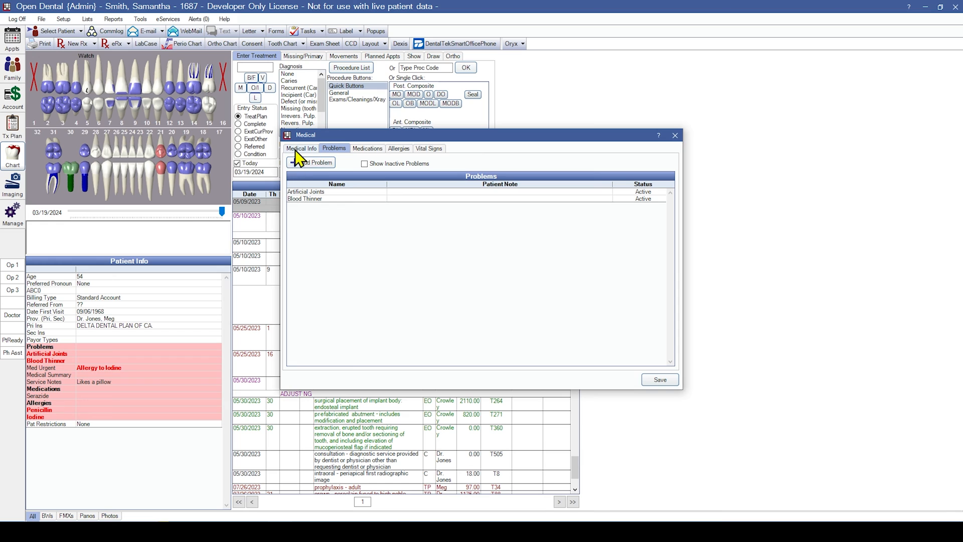
pyautogui.moveTo(337, 158)
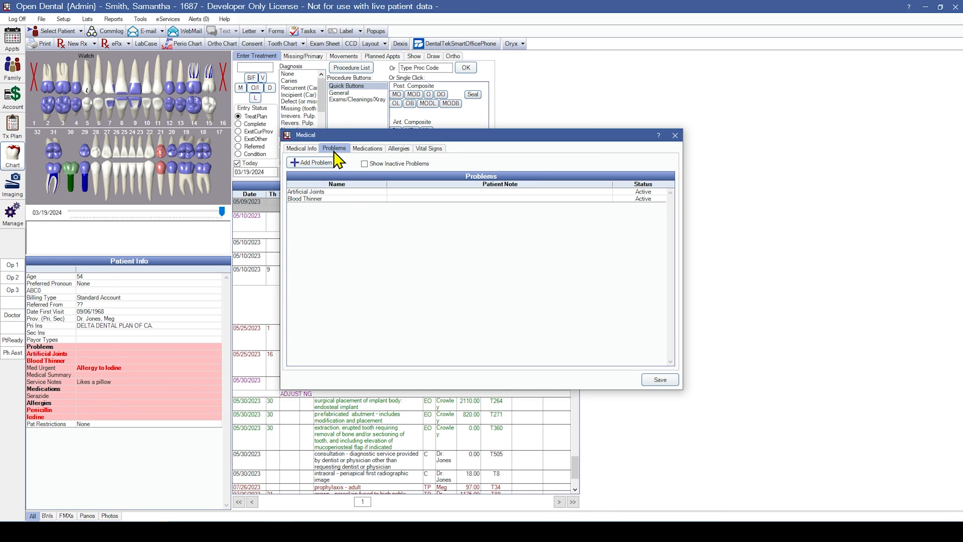
pyautogui.click(368, 148)
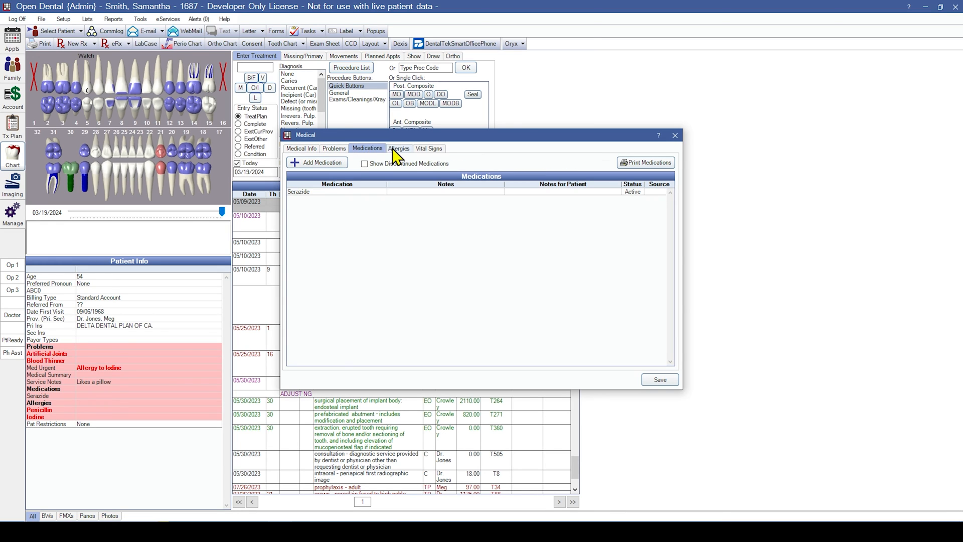
pyautogui.click(400, 148)
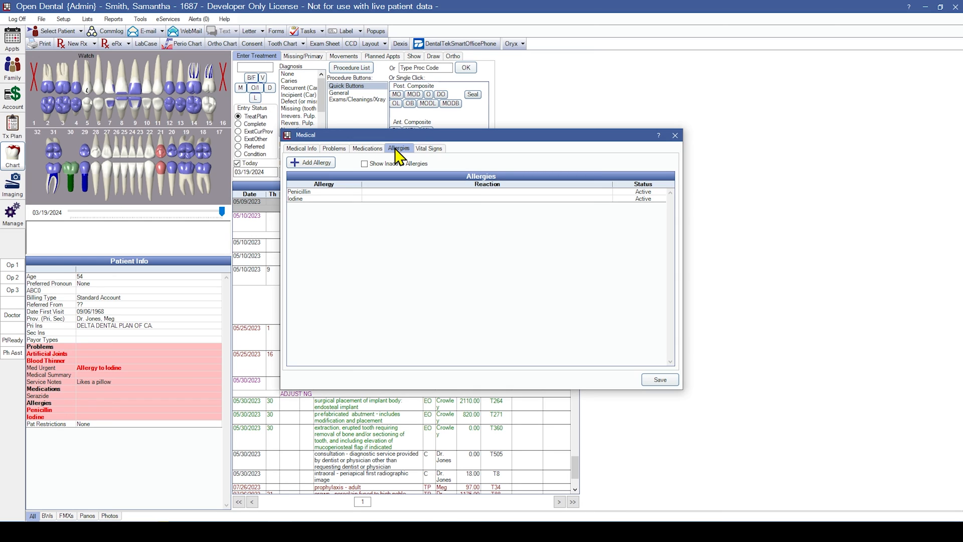
pyautogui.moveTo(645, 153)
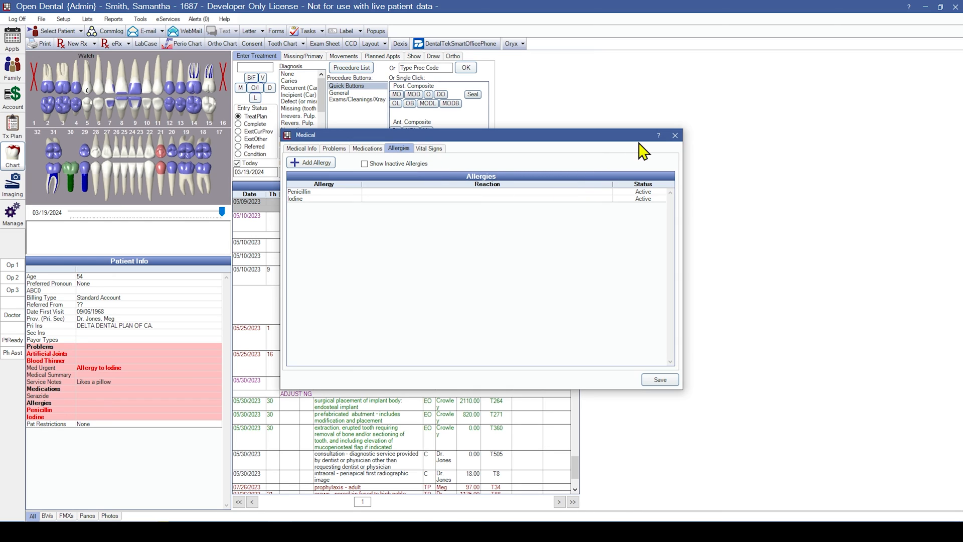
pyautogui.click(675, 135)
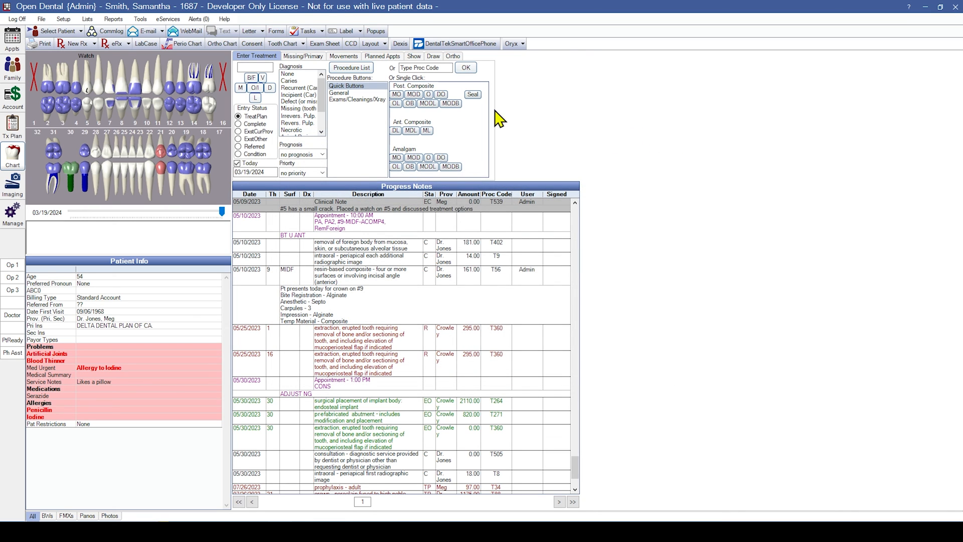
pyautogui.moveTo(187, 43)
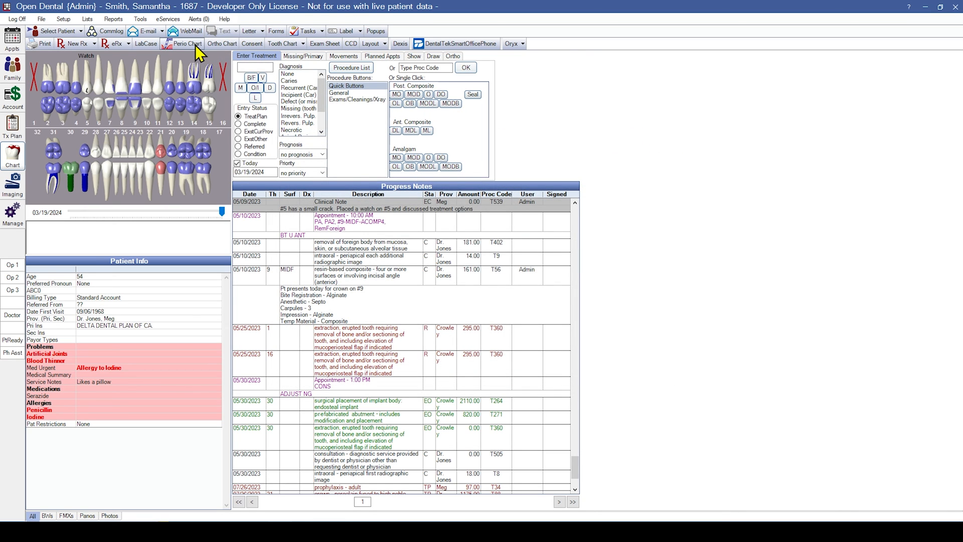
pyautogui.moveTo(198, 52)
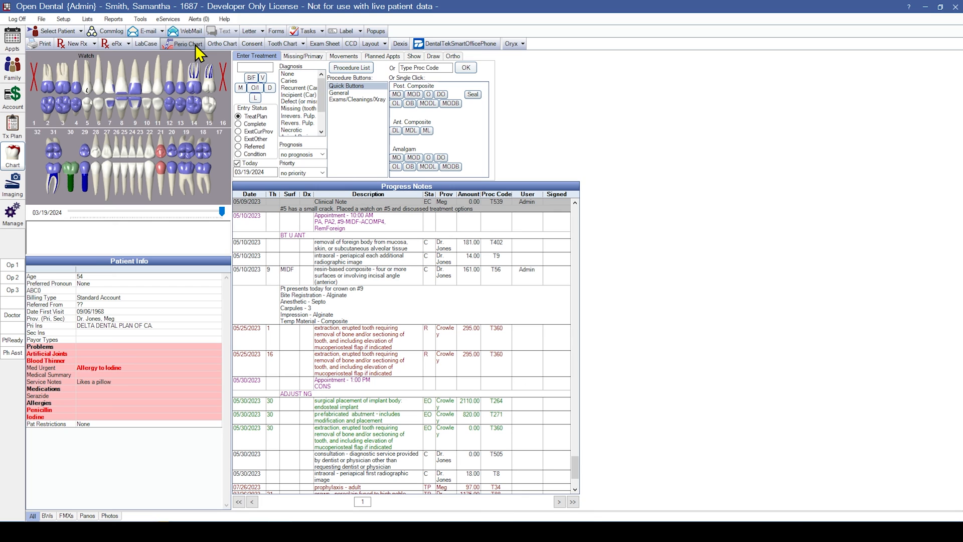
pyautogui.click(187, 43)
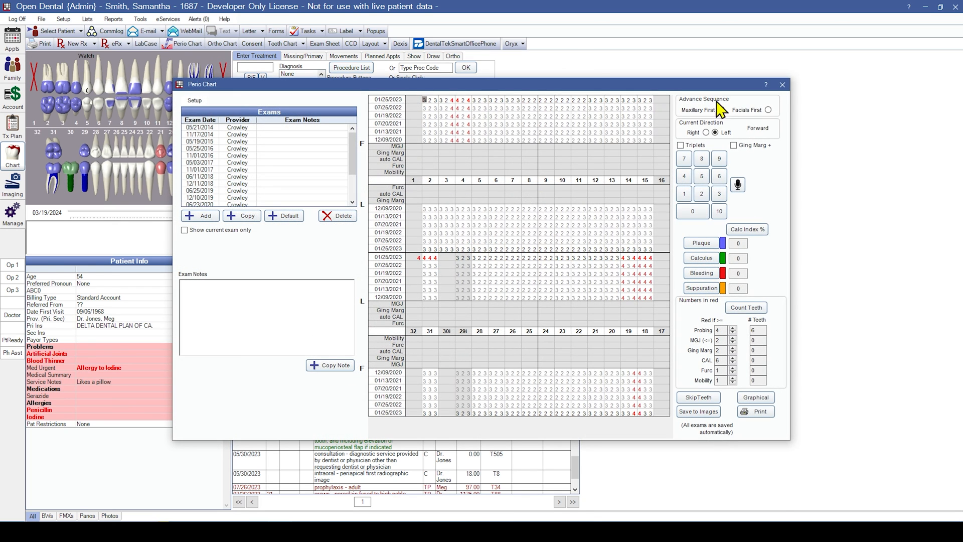
pyautogui.click(782, 84)
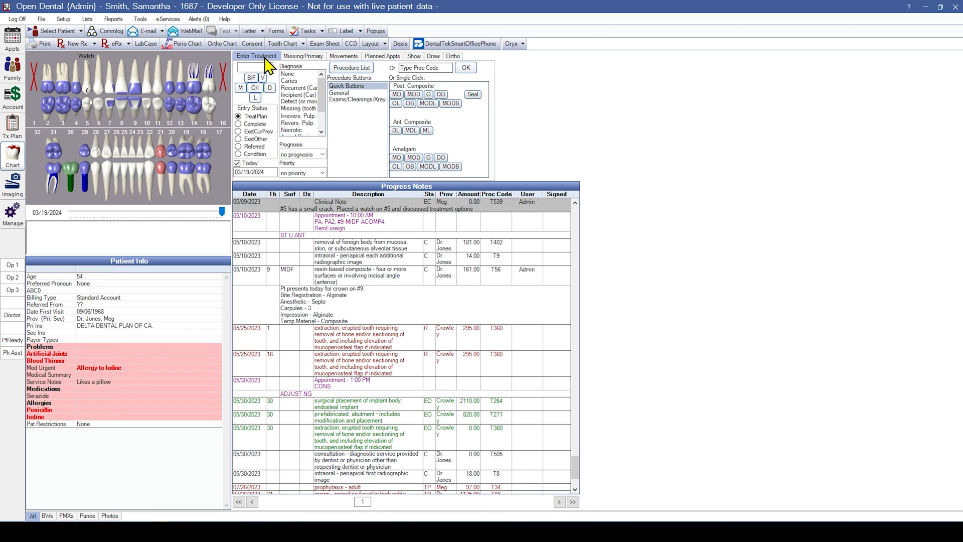
# Show the Lists menu with allergies, medications, providers and zip codes entries.
pyautogui.click(86, 19)
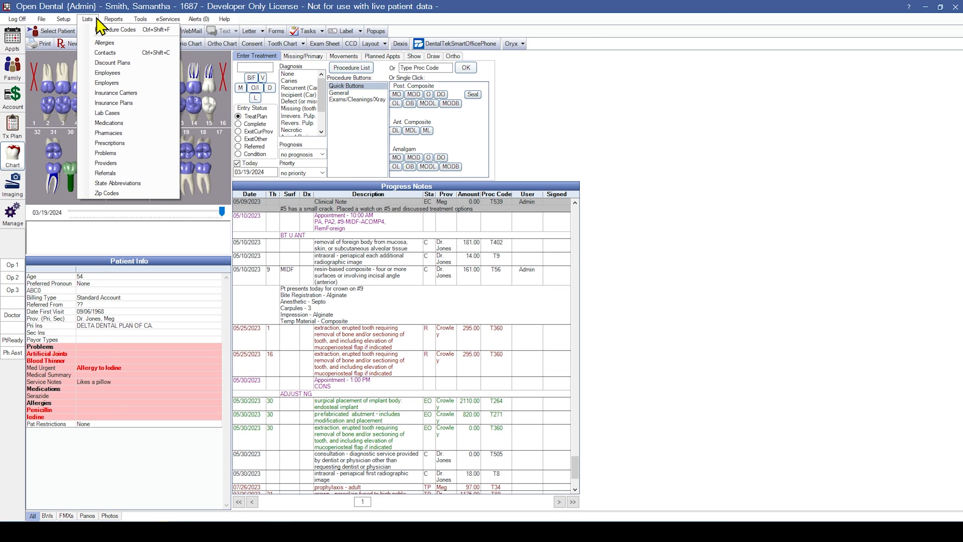
pyautogui.moveTo(92, 26)
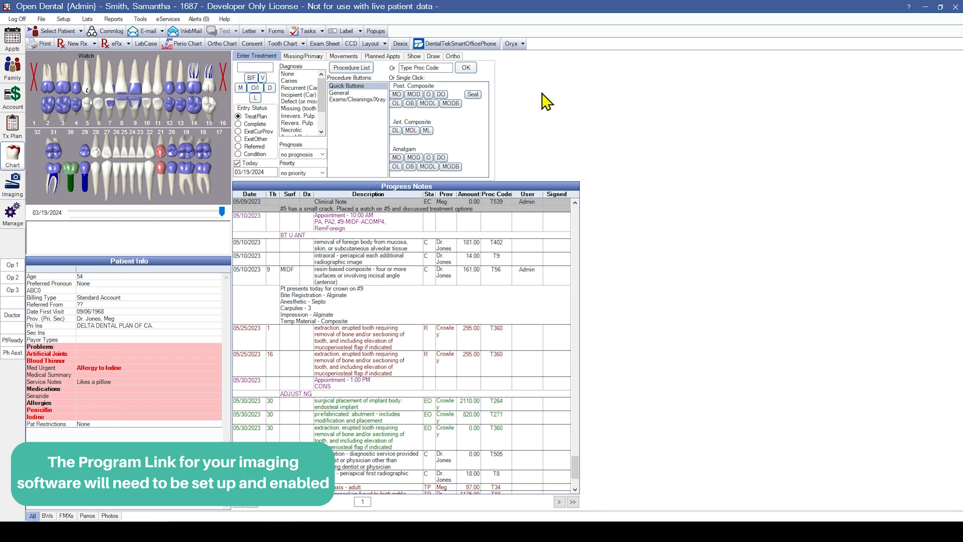
pyautogui.moveTo(487, 64)
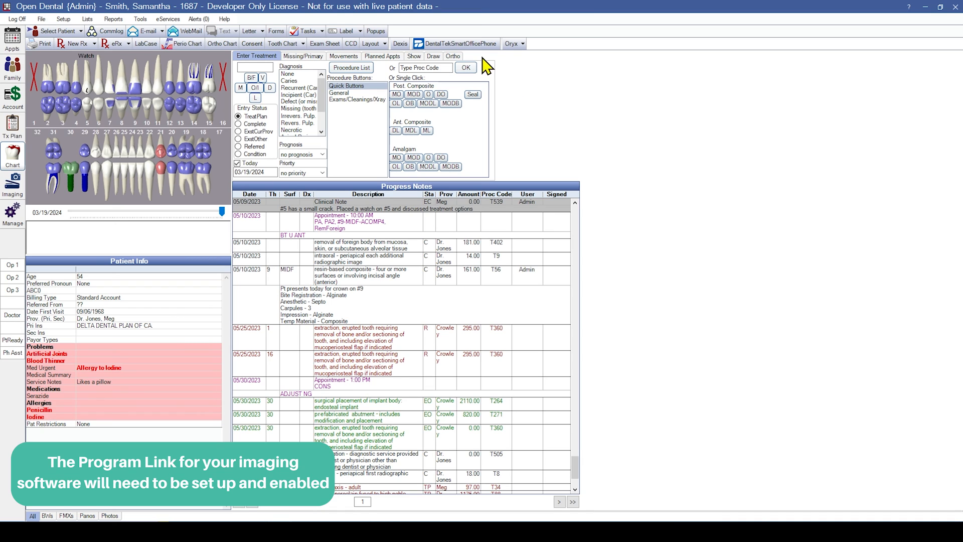